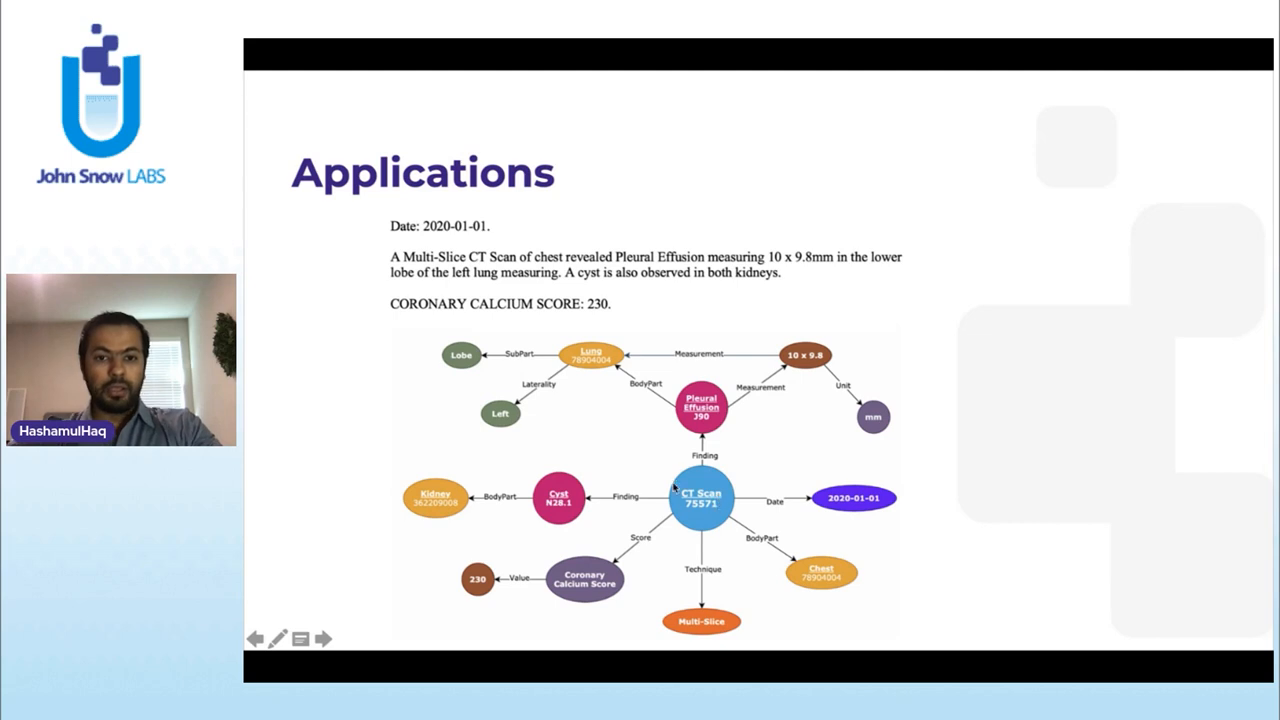
pyautogui.moveTo(702, 496)
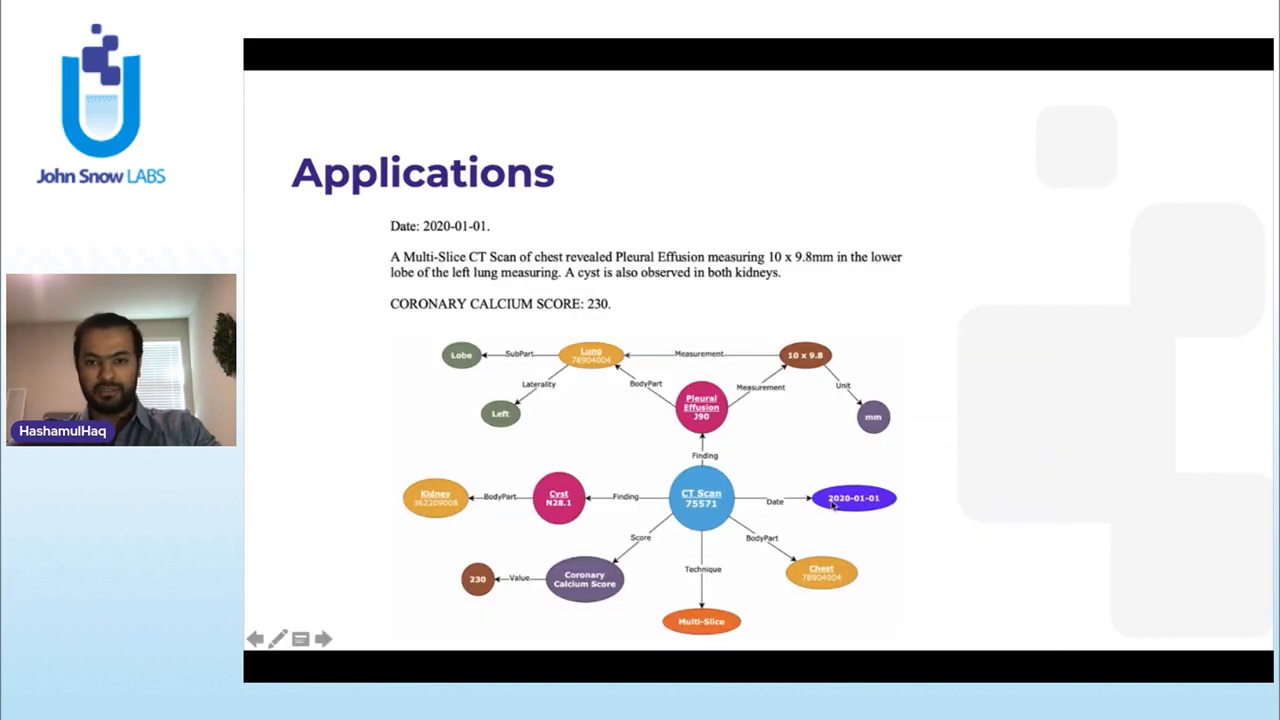
pyautogui.moveTo(808, 534)
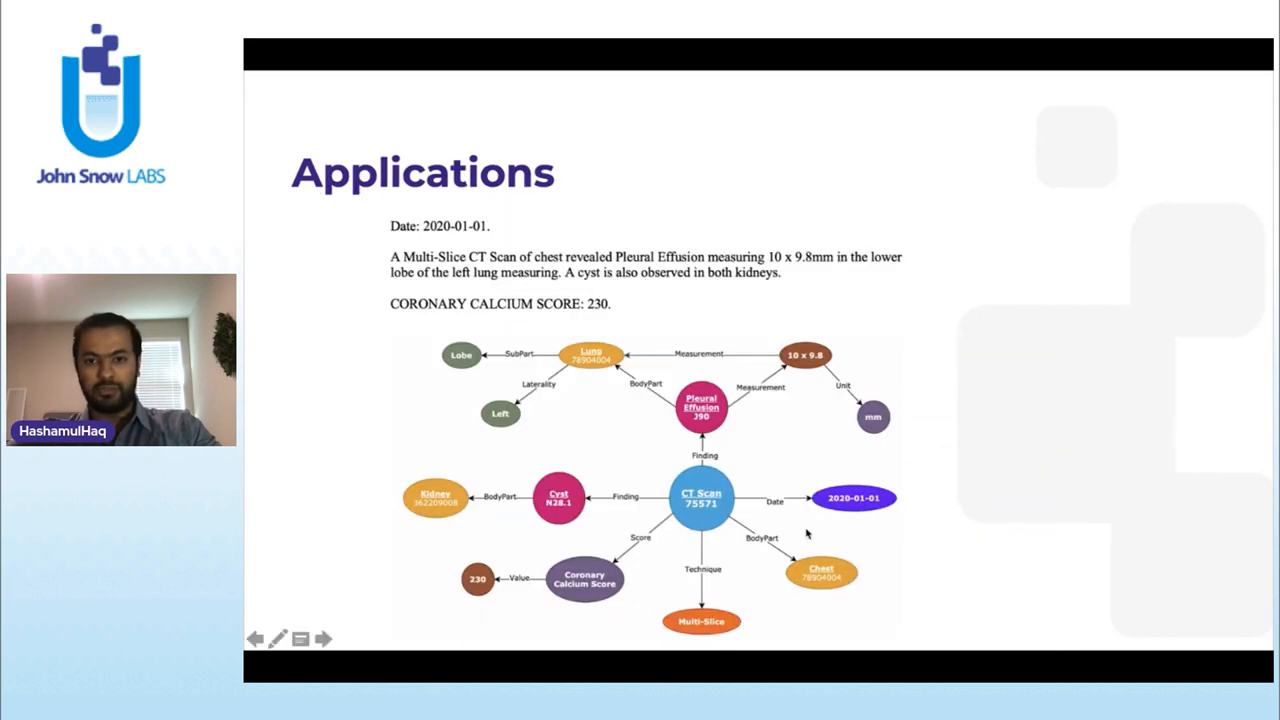
# - Flip between the Applications graph slide and the Available Models table, ending on Available Models
pyautogui.click(324, 640)
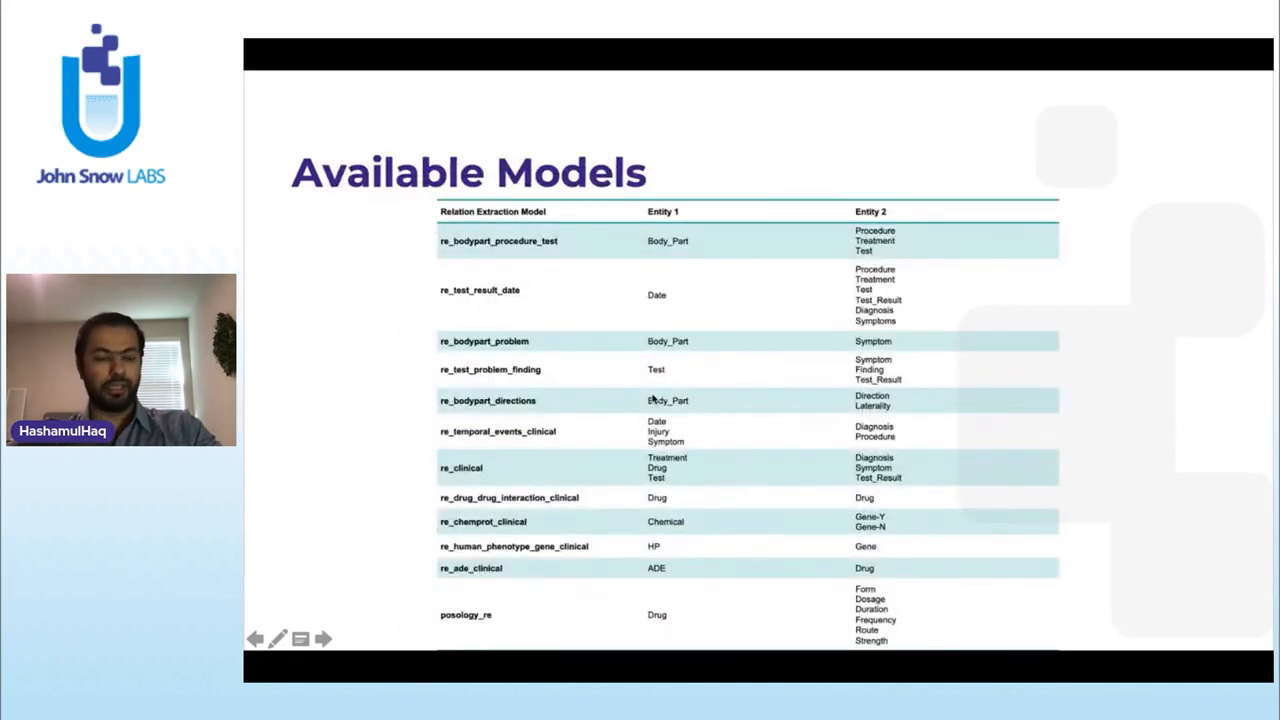
pyautogui.click(324, 638)
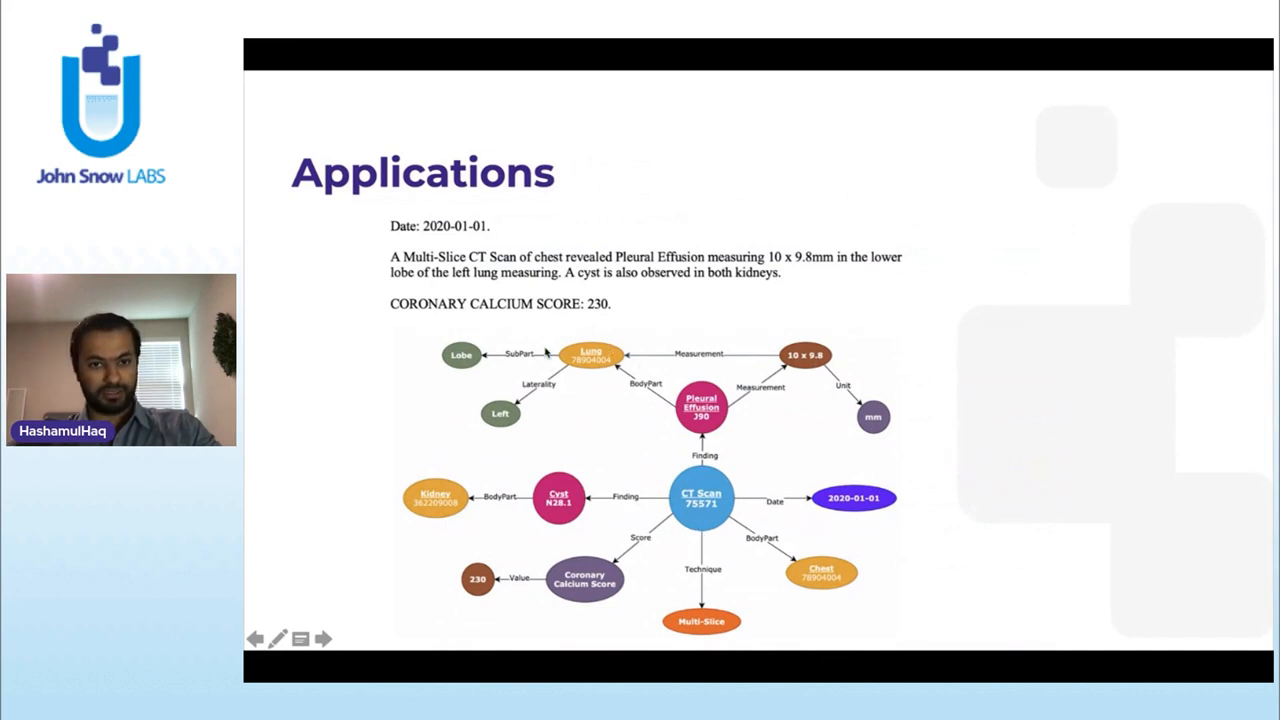
pyautogui.click(324, 638)
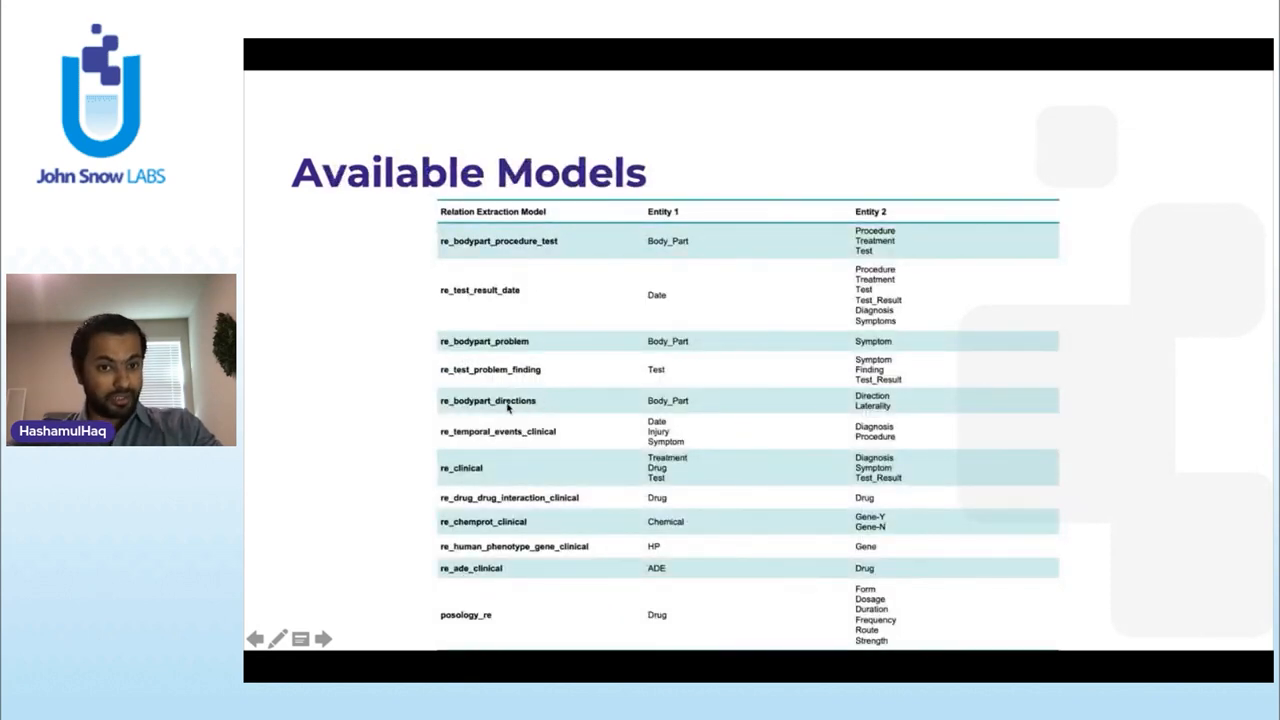
pyautogui.click(324, 640)
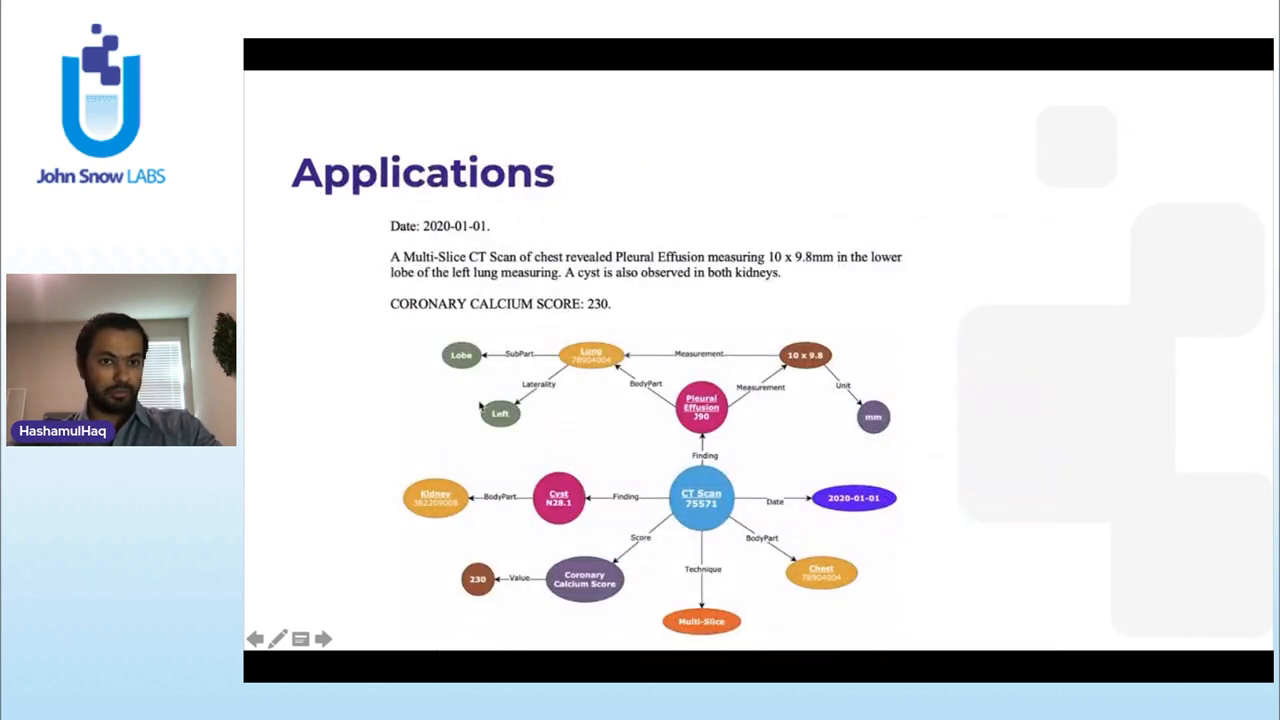
pyautogui.click(324, 638)
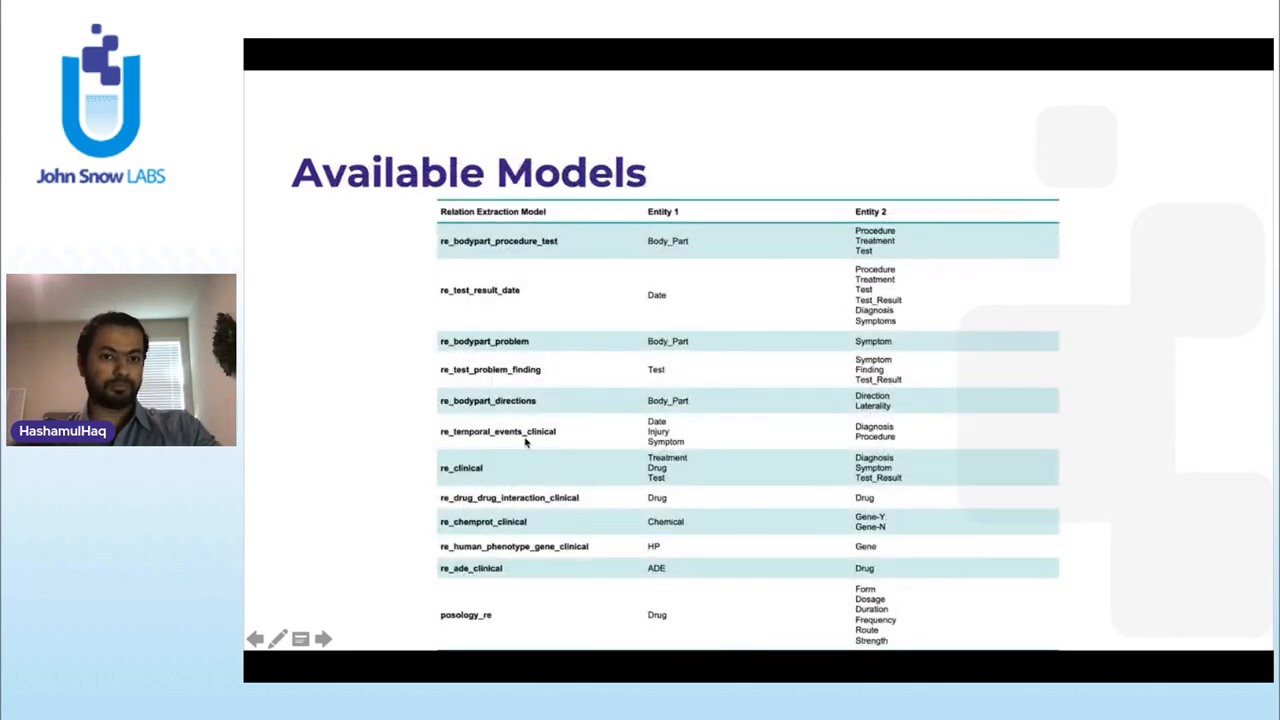
pyautogui.moveTo(434, 436)
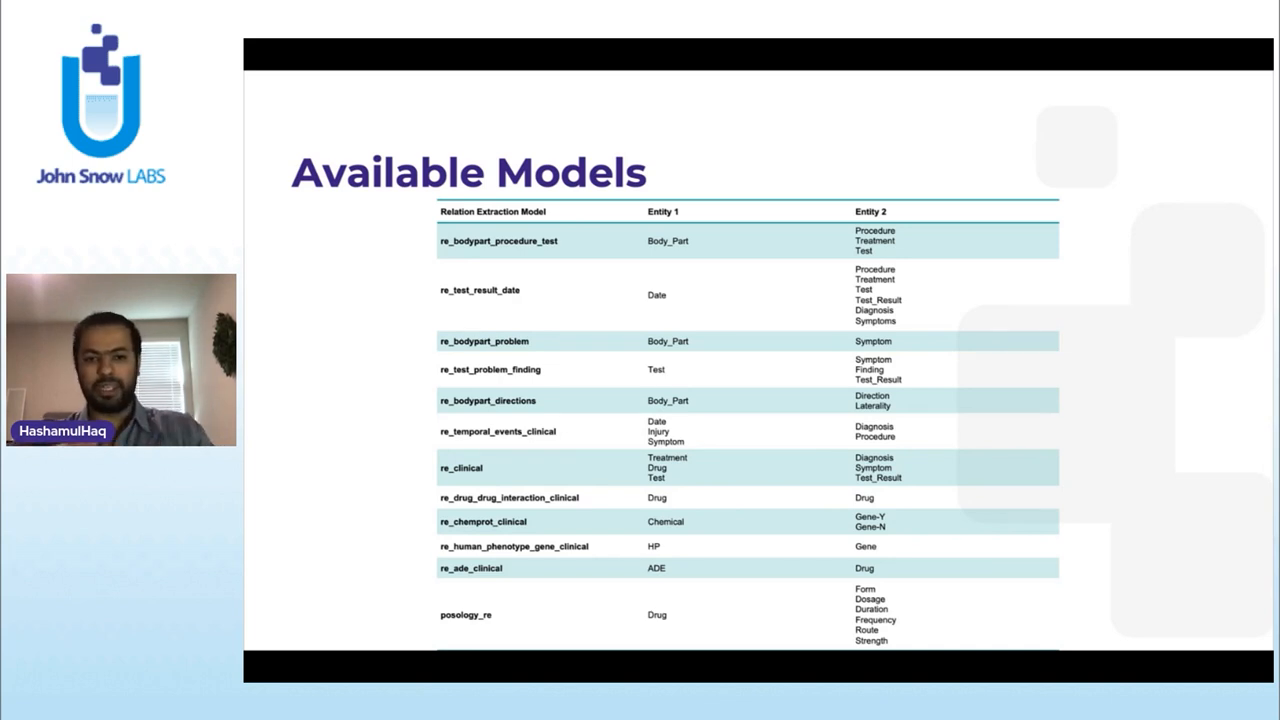
# - Search Google for 'spark nlp workshop' and open the JohnSnowLabs/spark-nlp-workshop GitHub repository
pyautogui.press('Right')
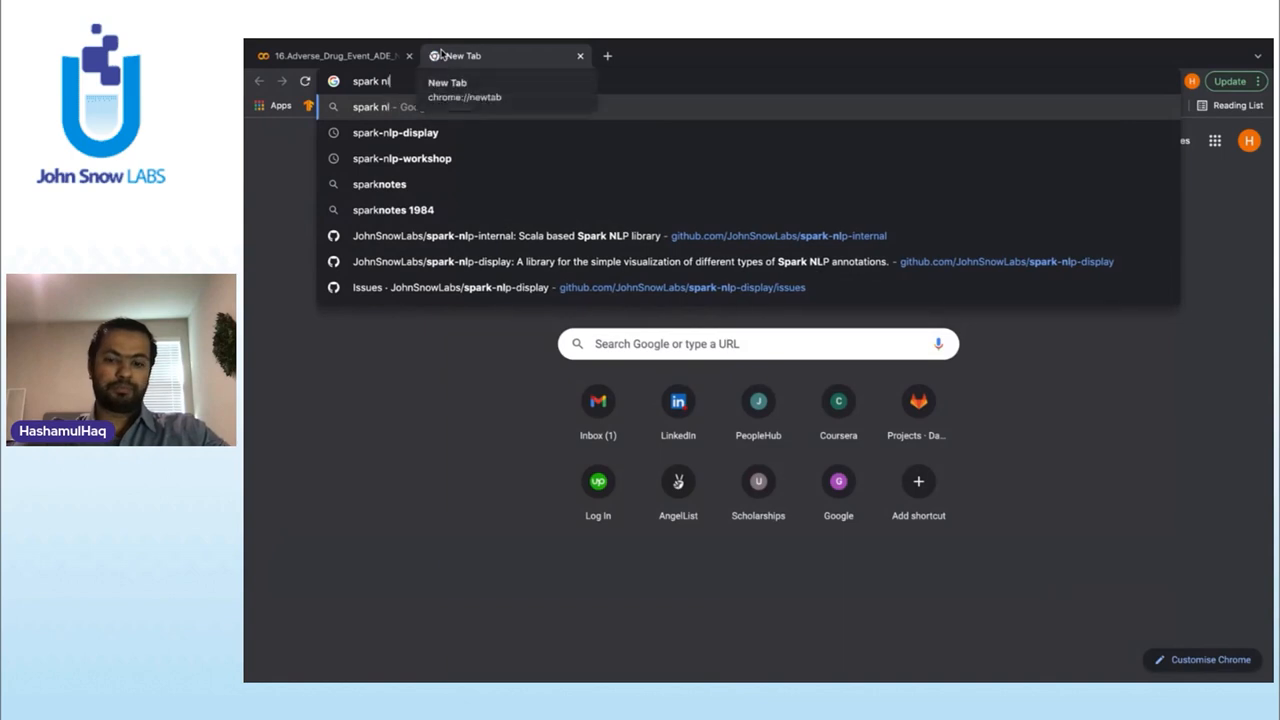
pyautogui.click(404, 158)
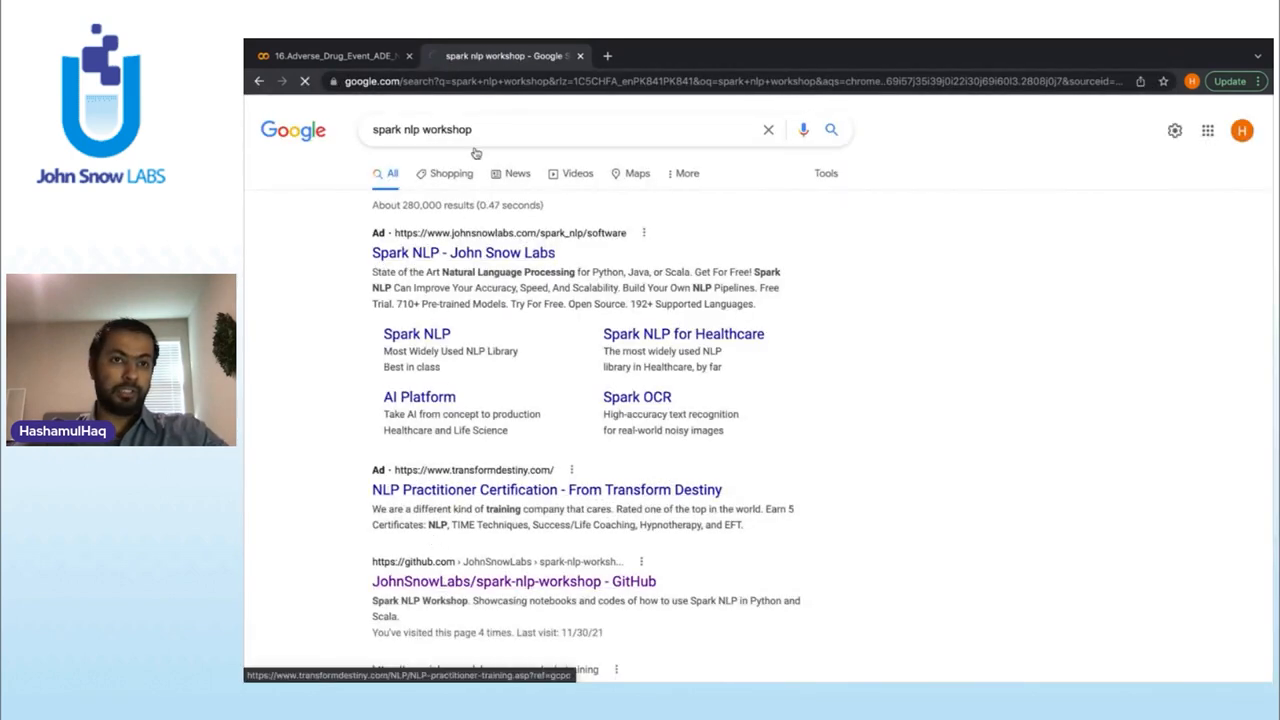
pyautogui.click(510, 580)
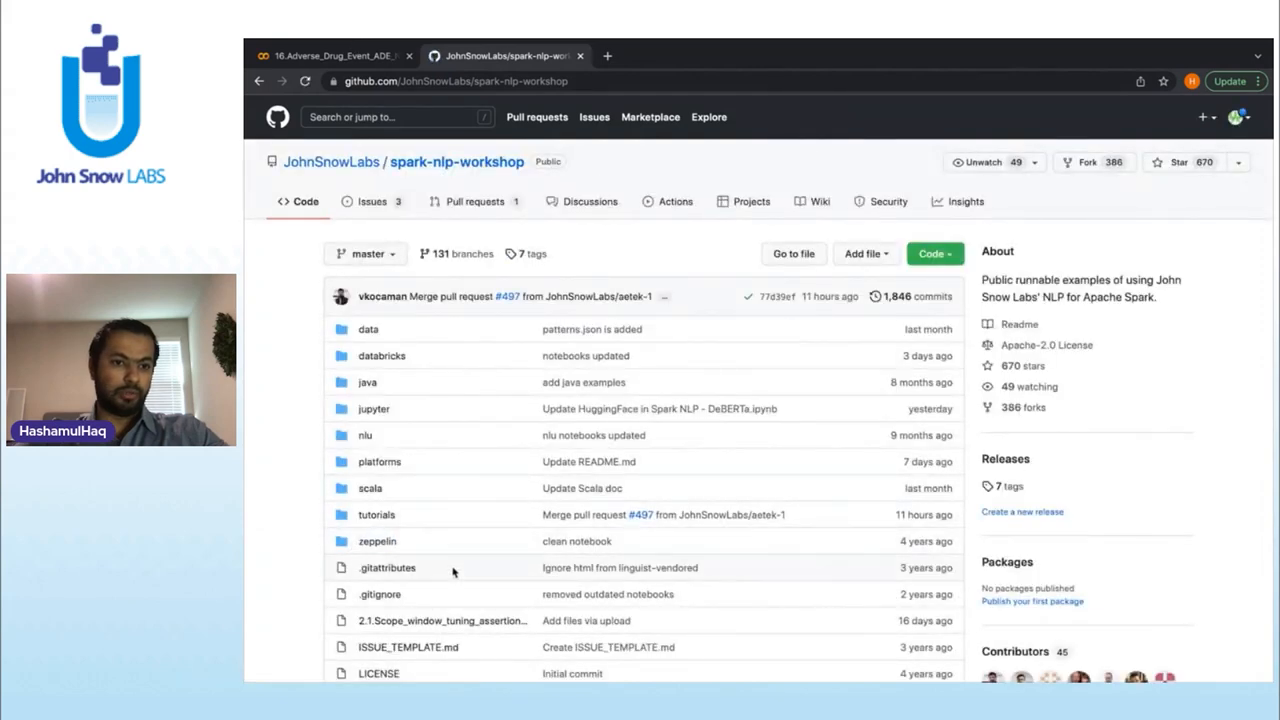
# - Browse into tutorials > Certification_Trainings > Healthcare in the repository
pyautogui.click(376, 516)
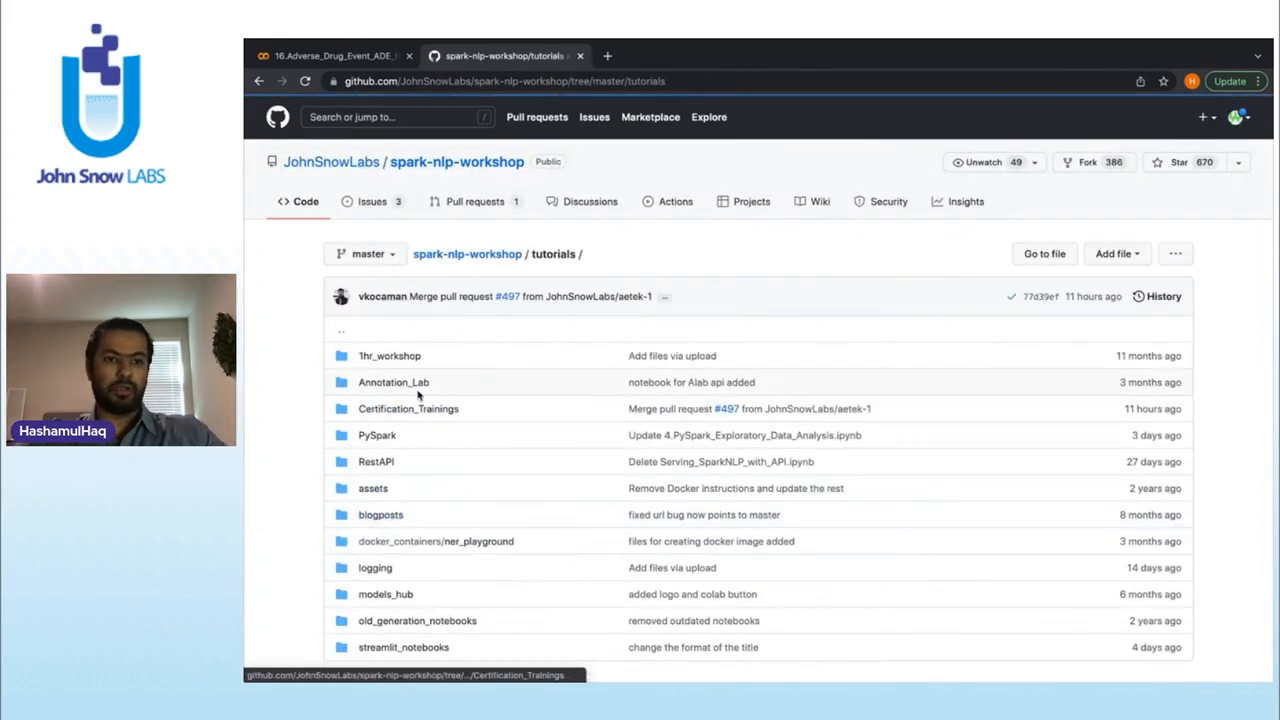
pyautogui.click(408, 408)
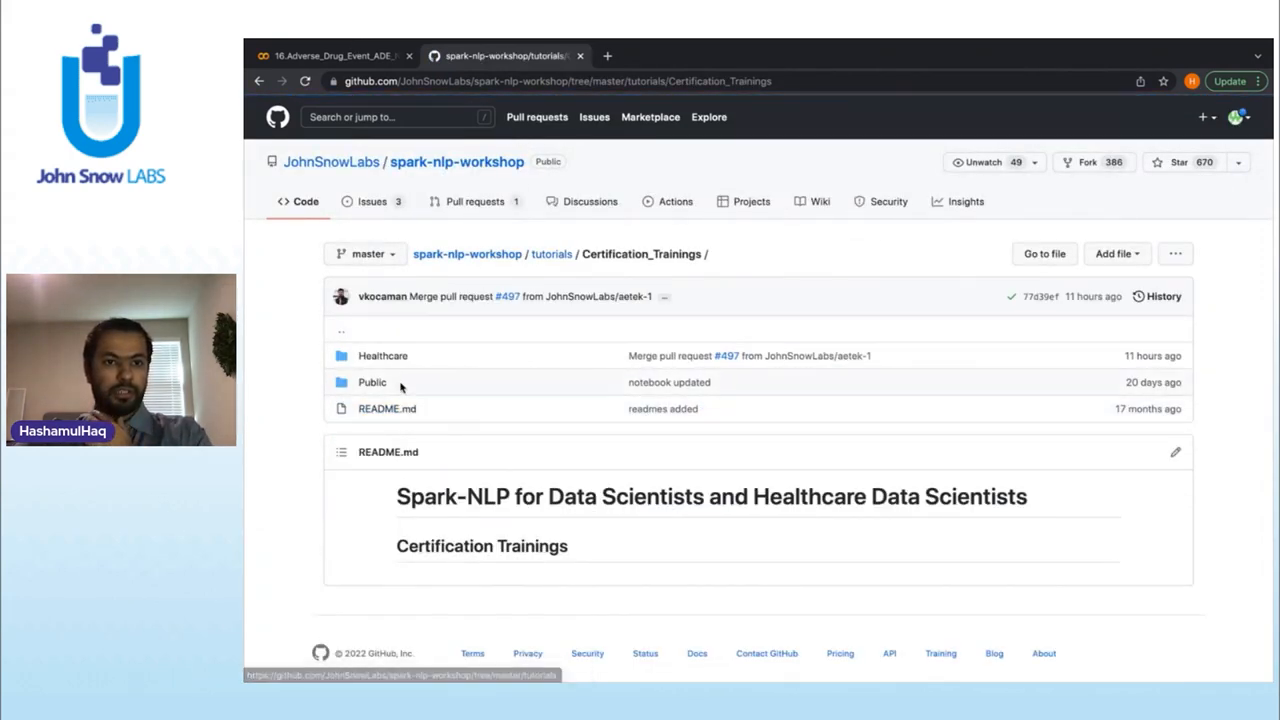
pyautogui.click(382, 356)
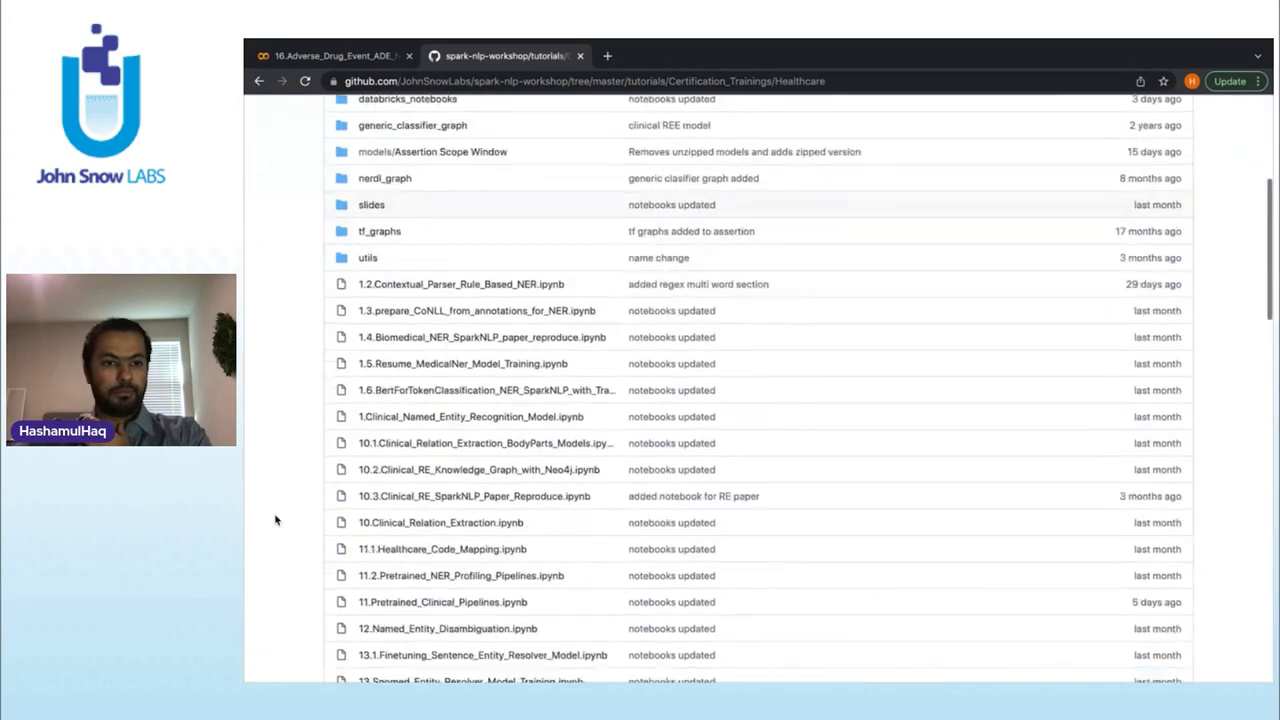
# - Find the 16.Adverse_Drug_Event_ADE_NER_and_Classifier notebook and open it in Colab
pyautogui.scroll(-3)
pyautogui.write('relation')
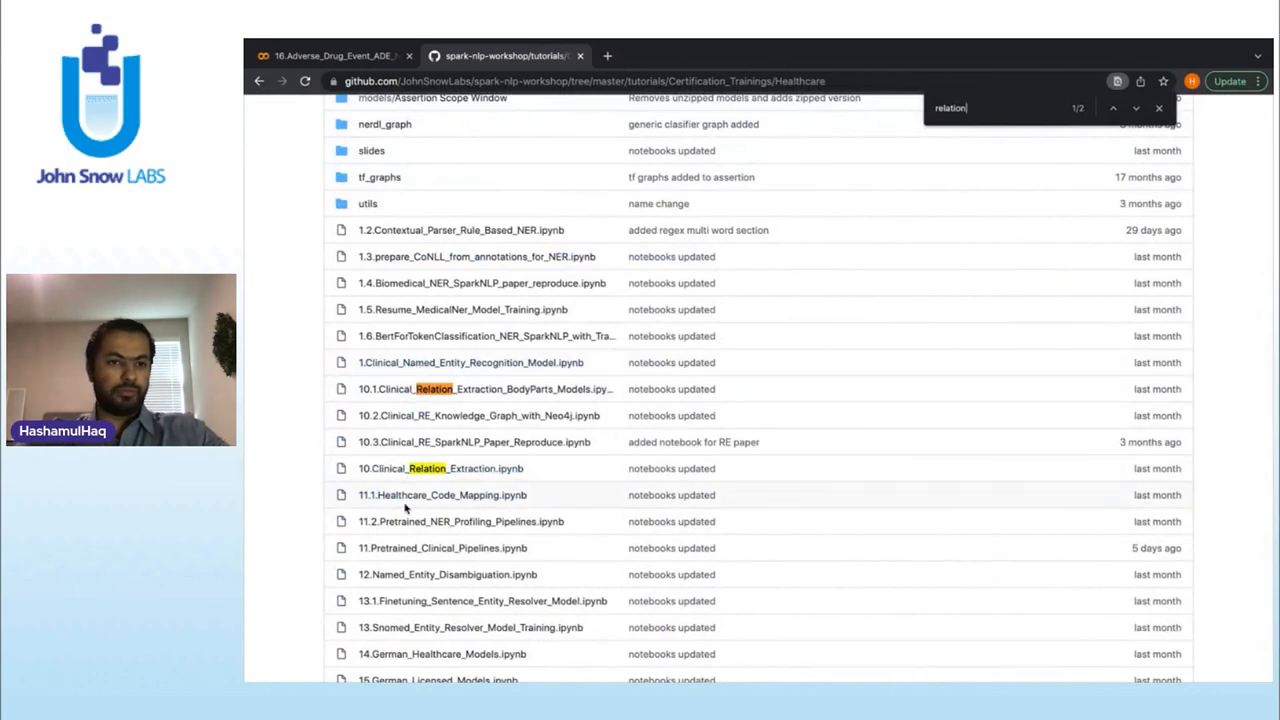
pyautogui.scroll(-3)
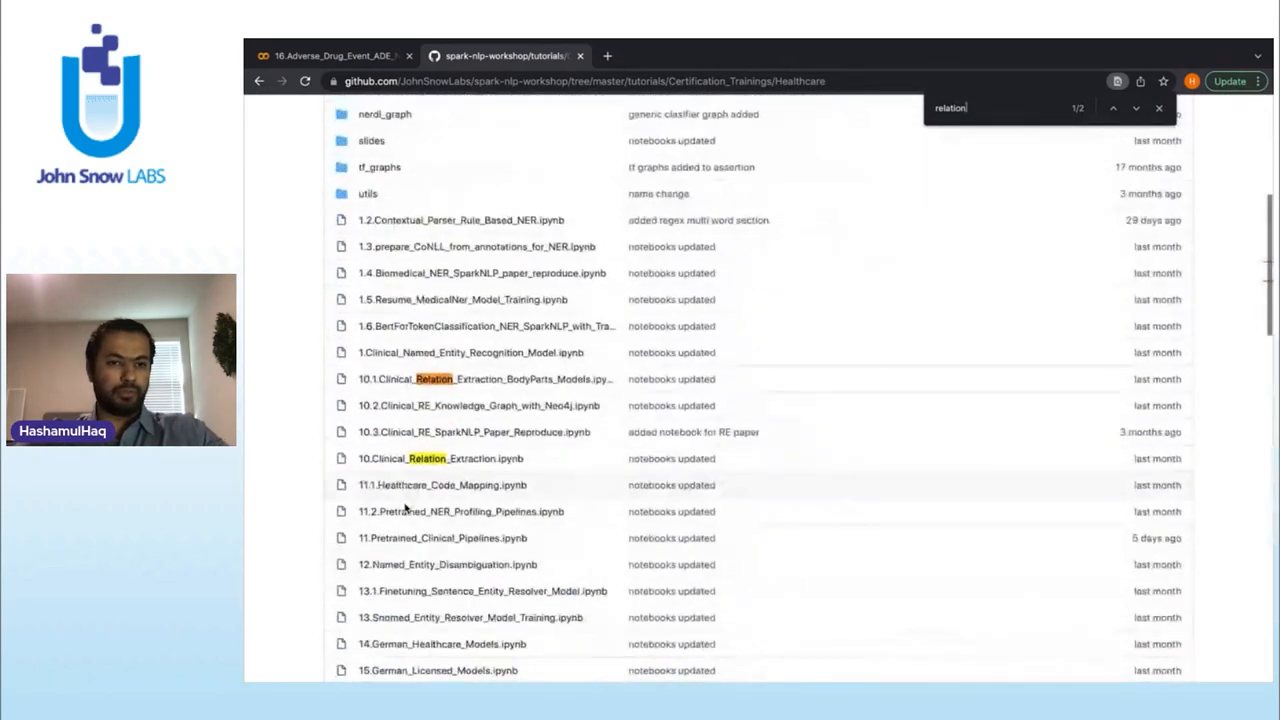
pyautogui.click(344, 56)
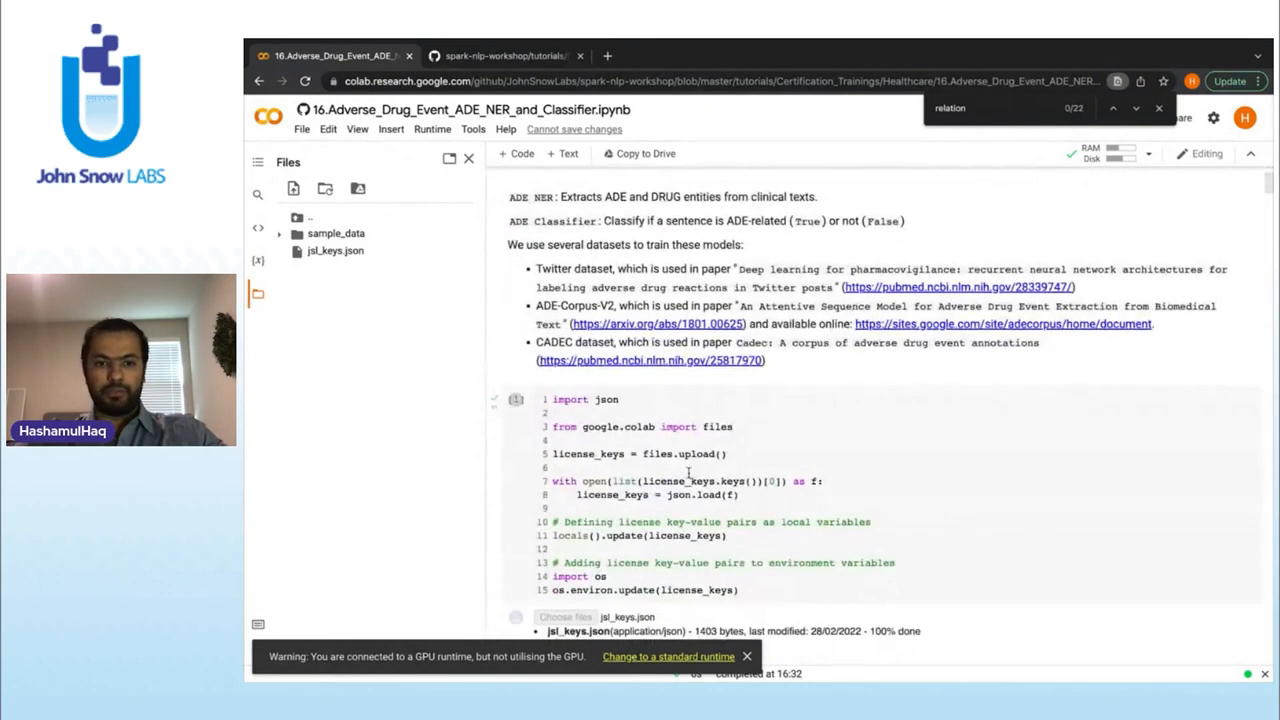
pyautogui.scroll(-3)
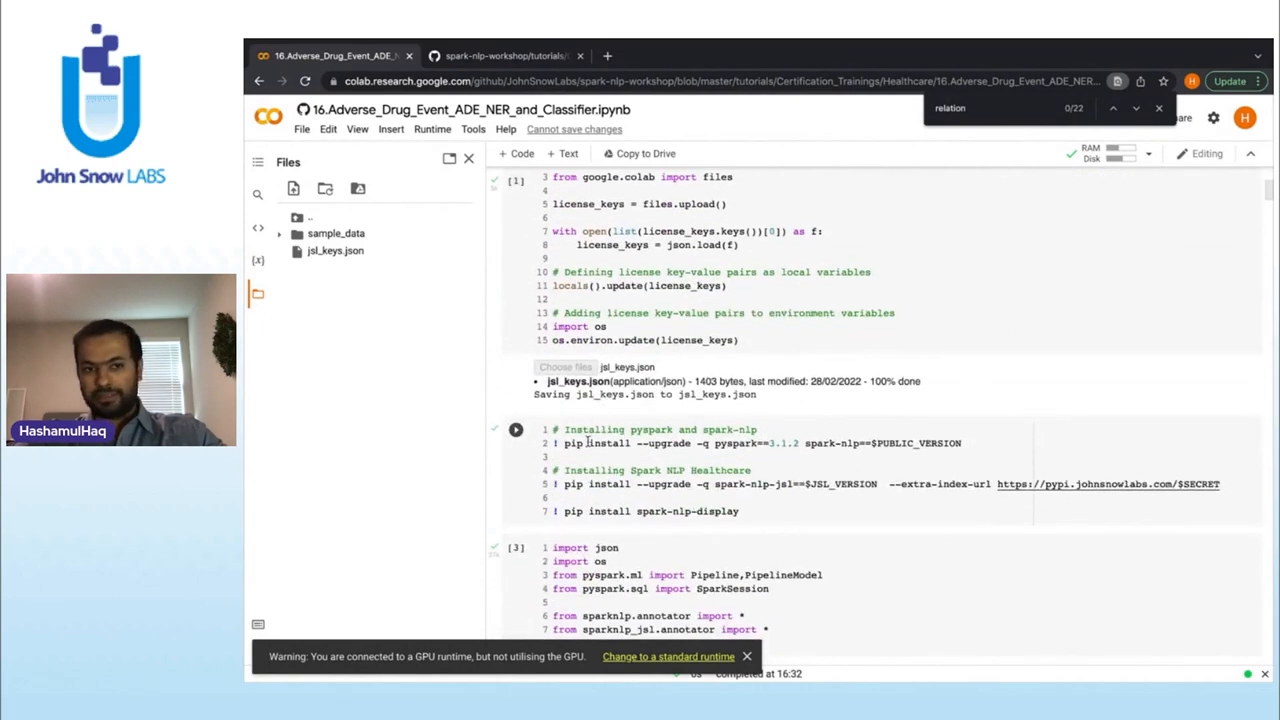
pyautogui.scroll(-3)
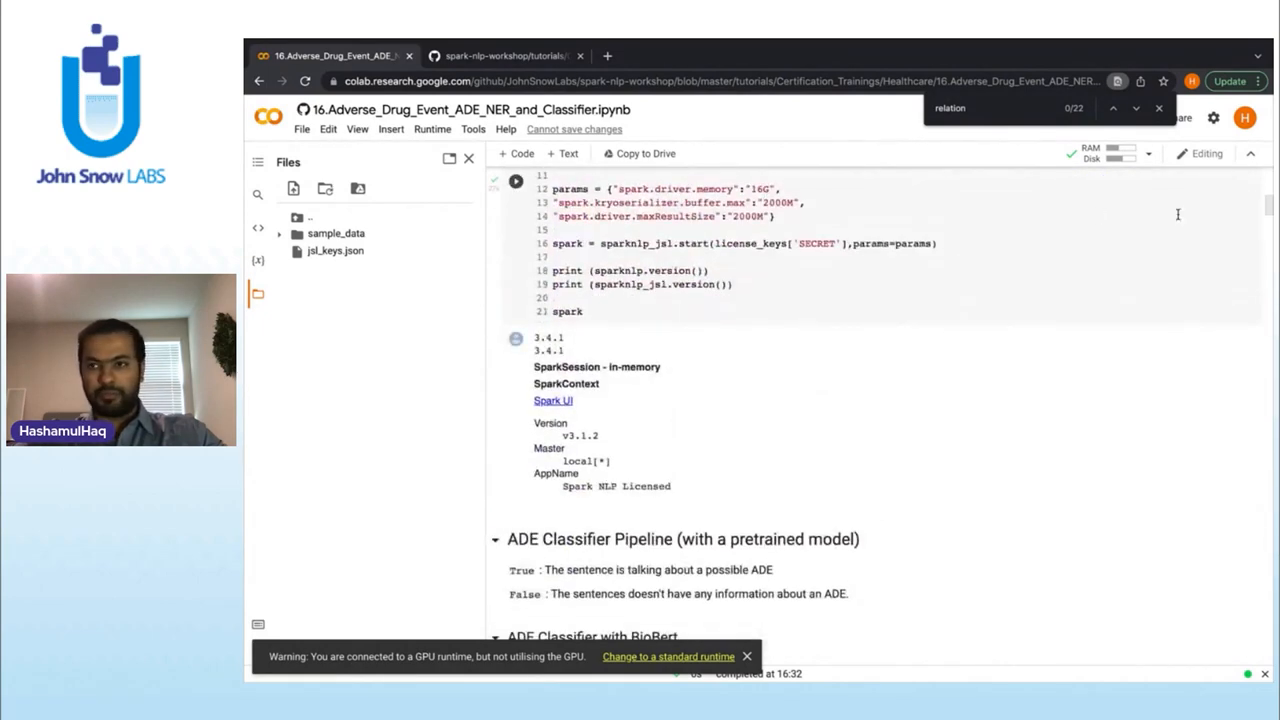
pyautogui.scroll(-3)
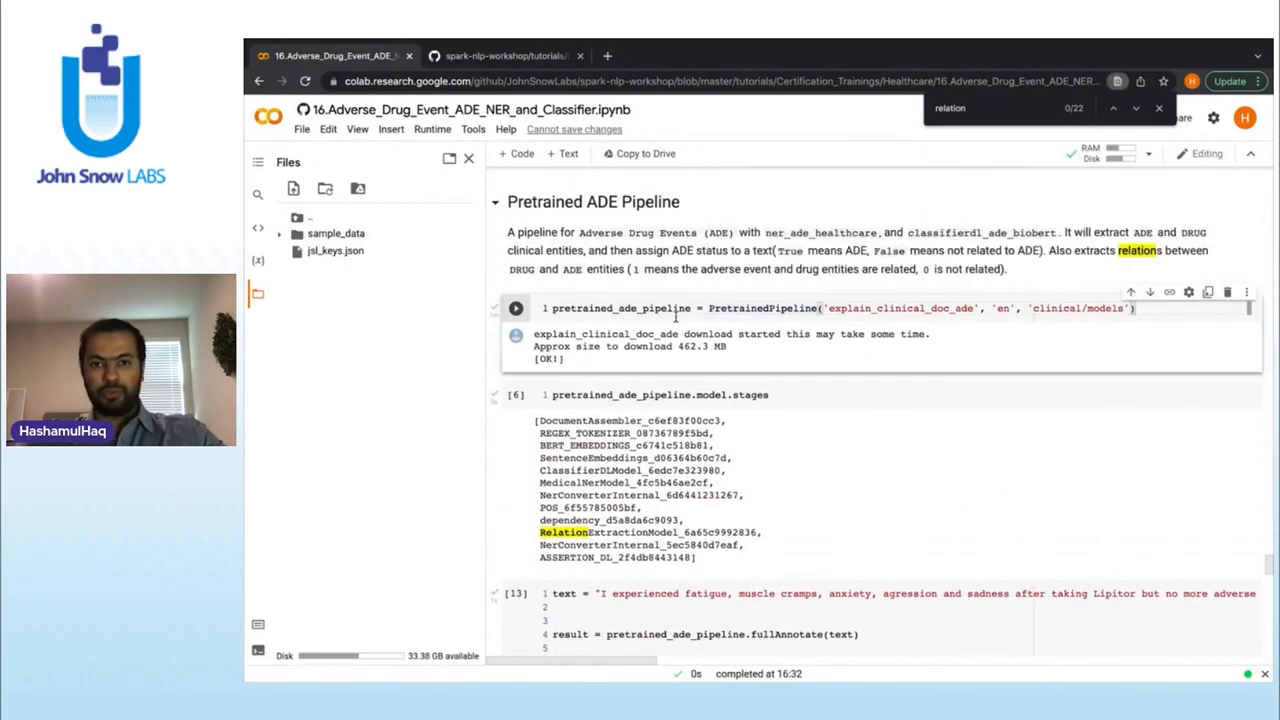
pyautogui.doubleClick(762, 308)
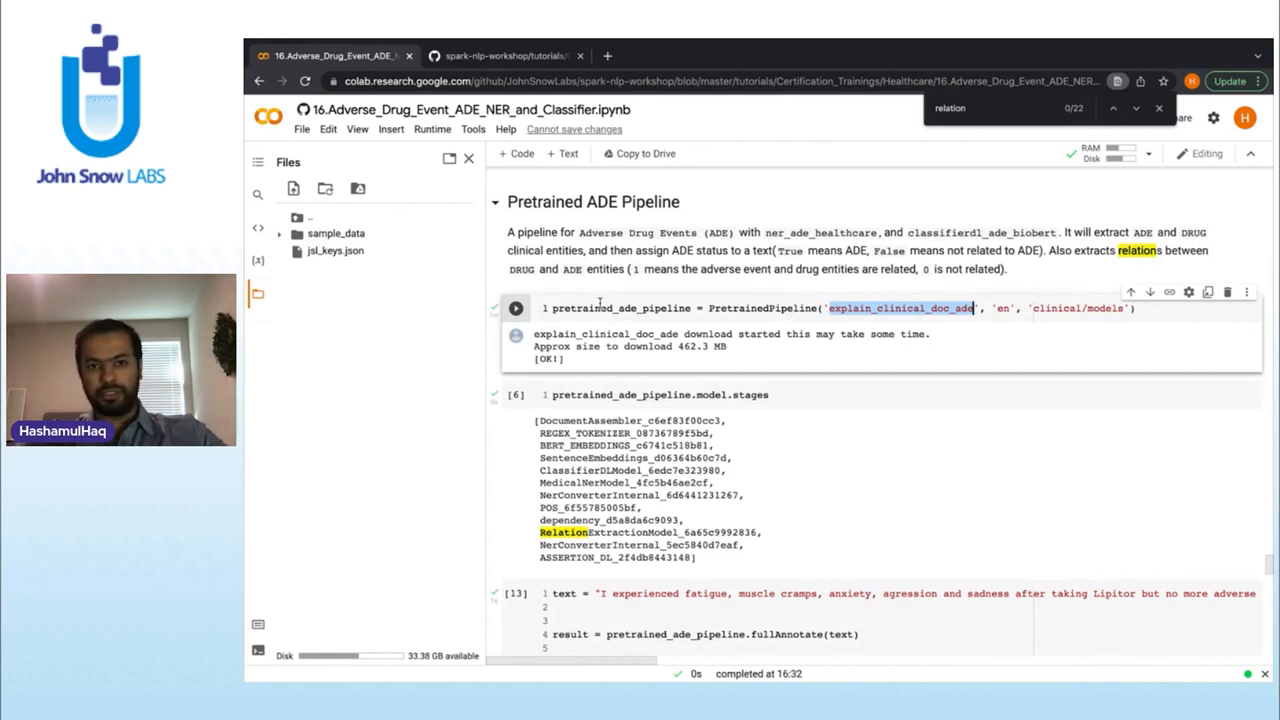
pyautogui.scroll(-3)
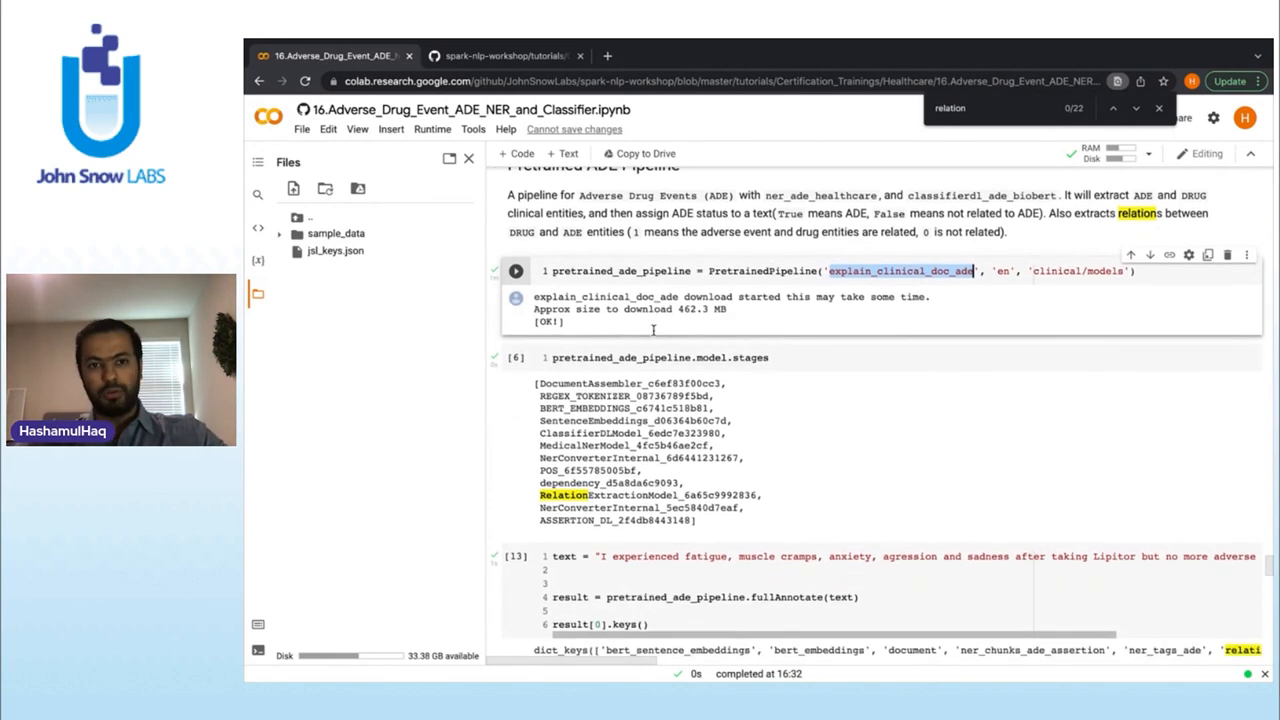
pyautogui.scroll(-3)
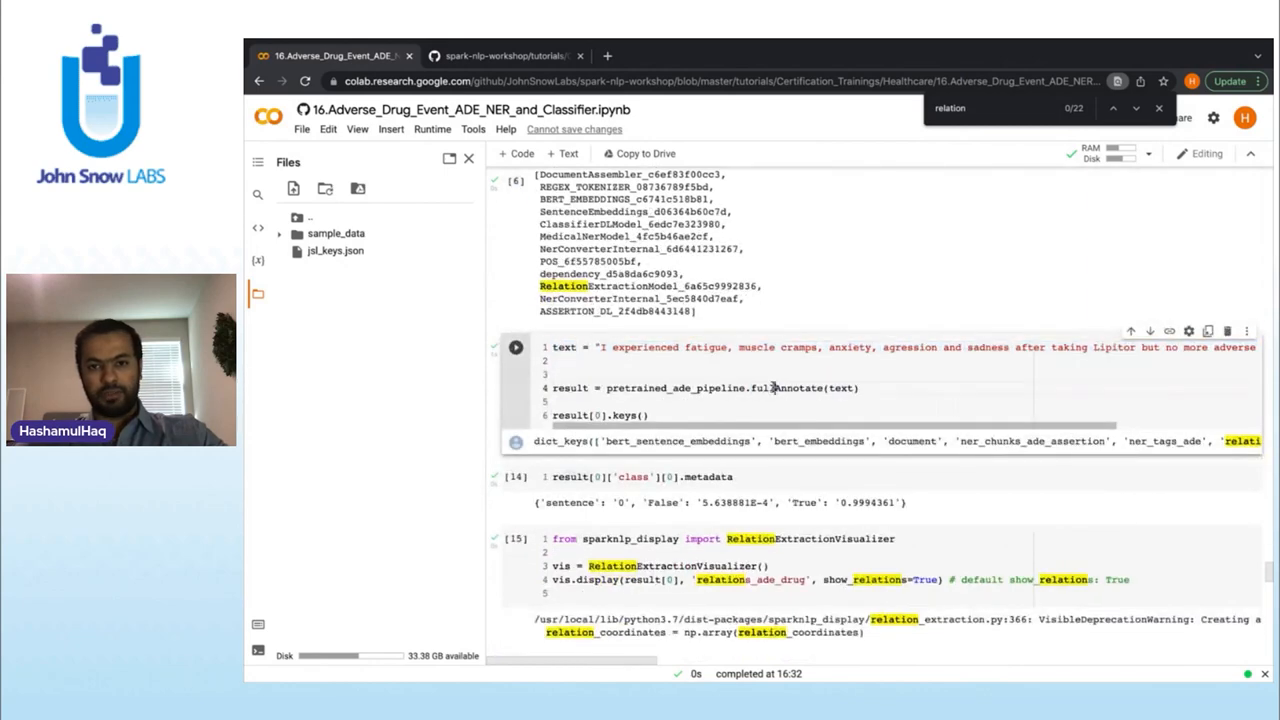
# - Scroll to the metadata cell with the added ner_chunks_ade_assertion and relations_ade_drug lines
pyautogui.scroll(-3)
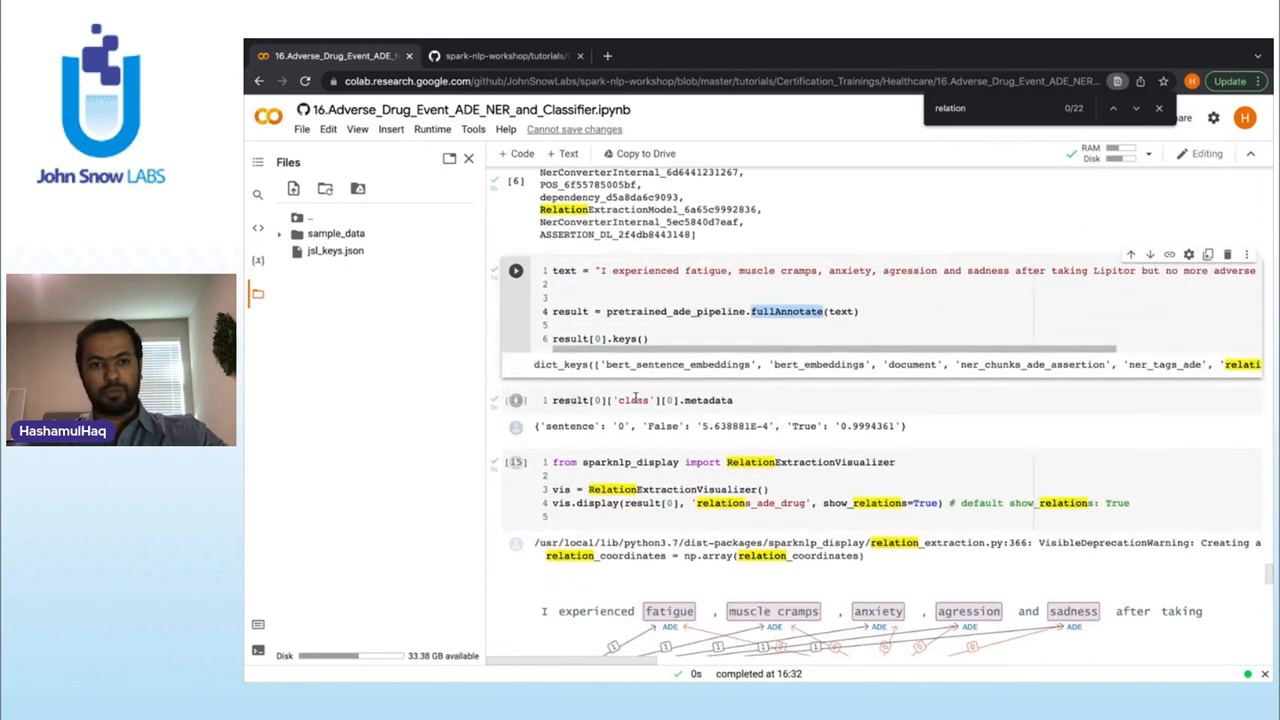
pyautogui.scroll(-3)
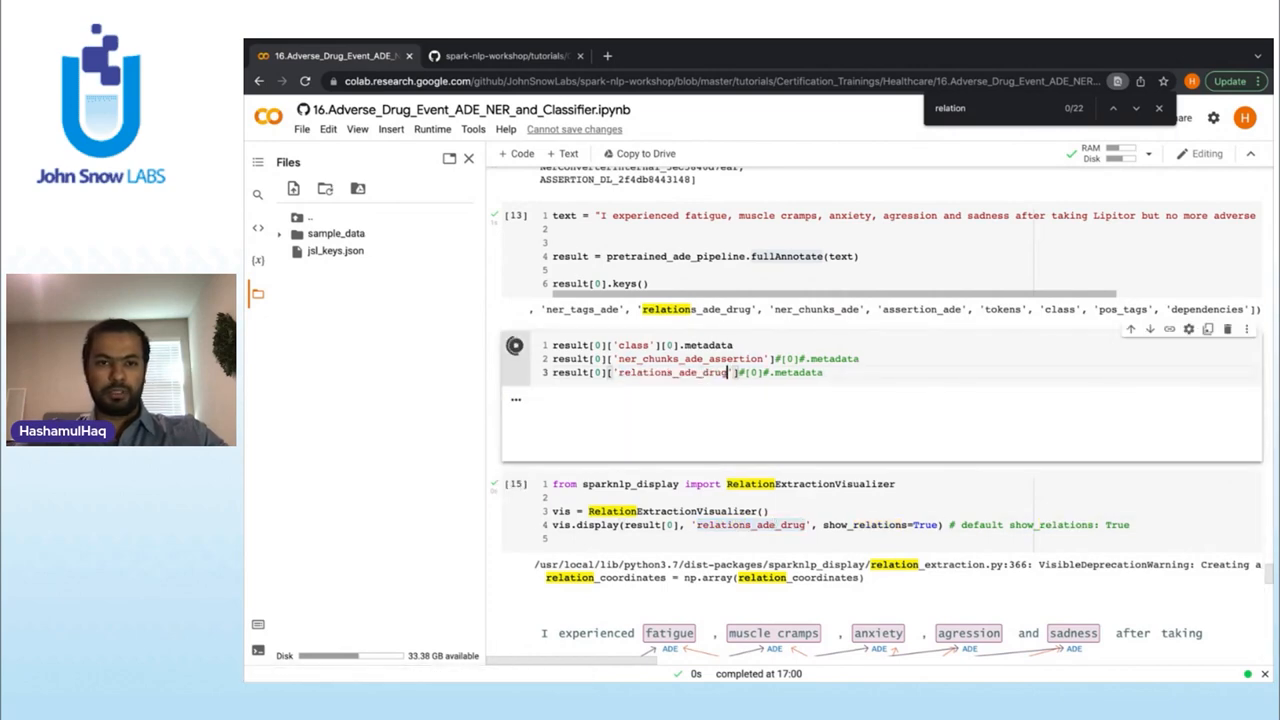
# - Run the metadata cell to list Lipitor/Zocor side-effect relations, then reach the RelationExtractionVisualizer cell
pyautogui.click(516, 356)
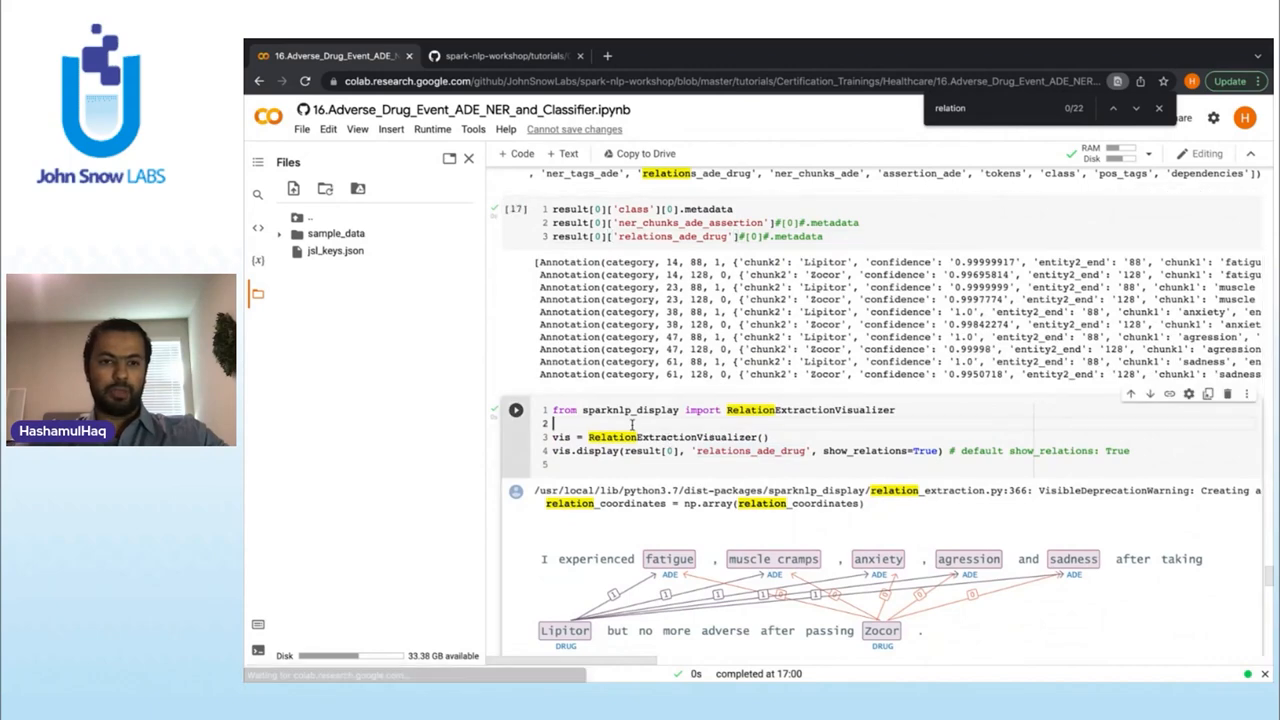
pyautogui.scroll(-3)
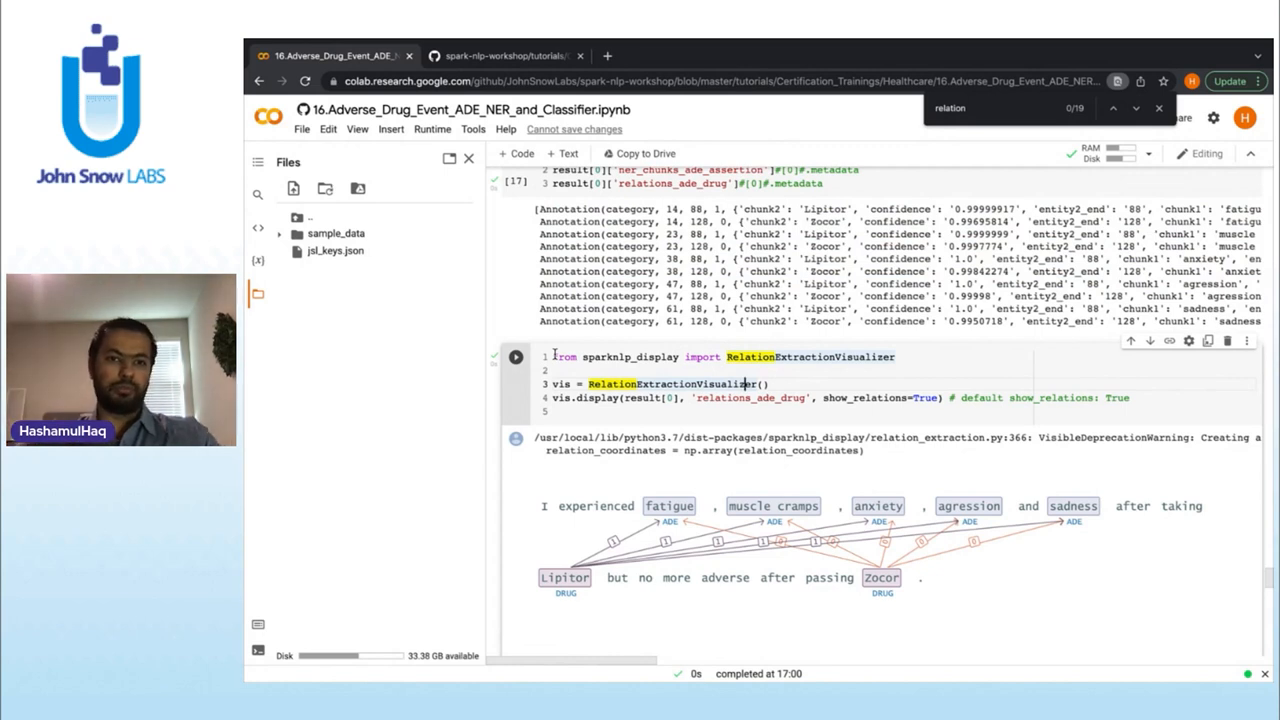
pyautogui.scroll(-3)
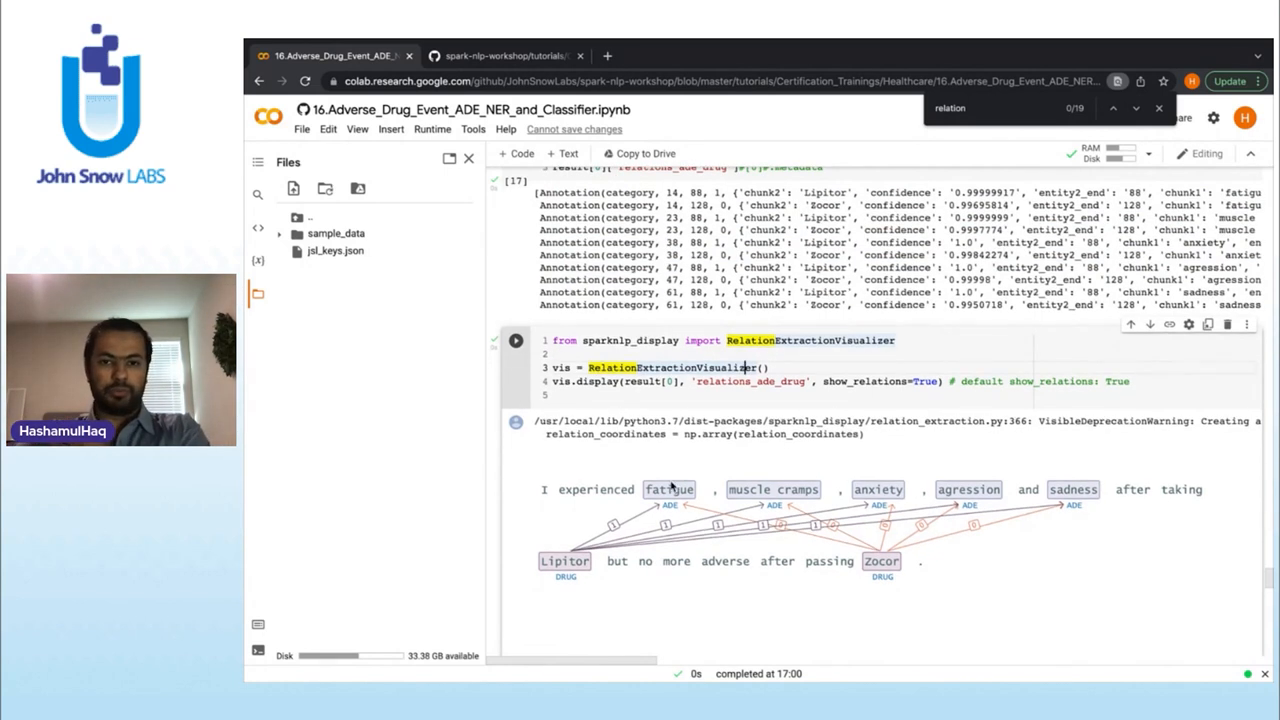
pyautogui.scroll(-3)
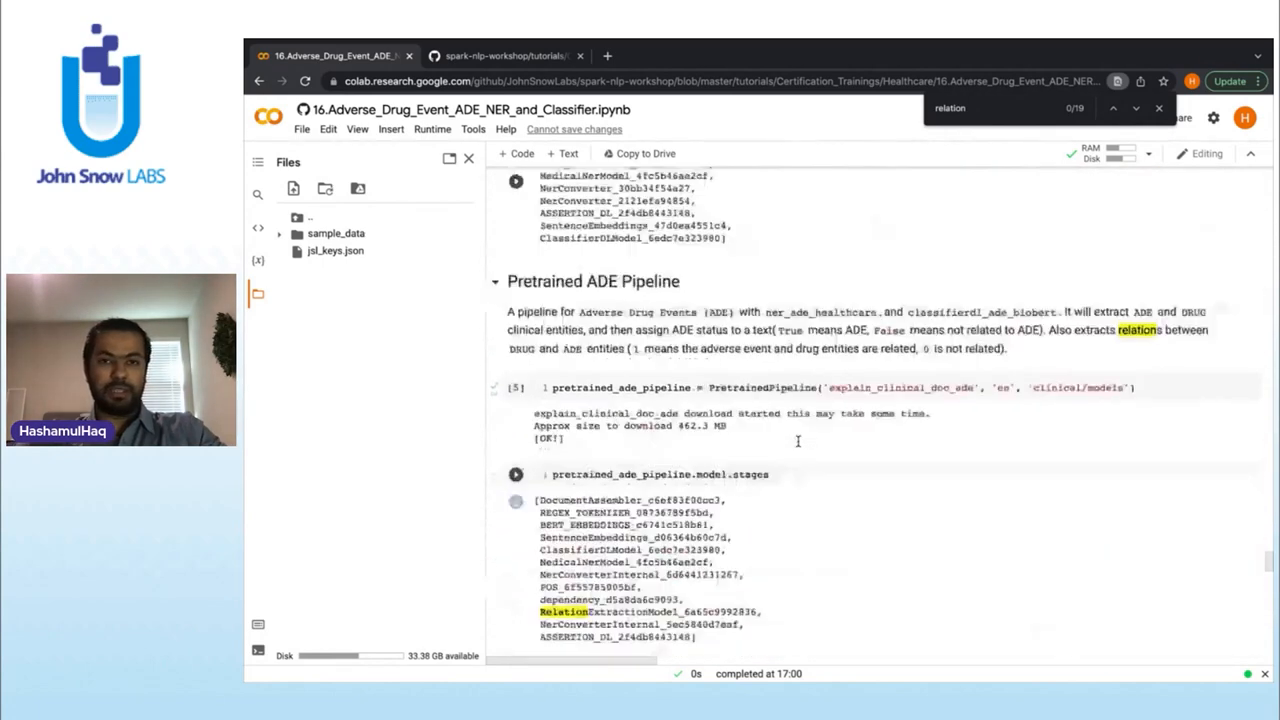
pyautogui.scroll(-3)
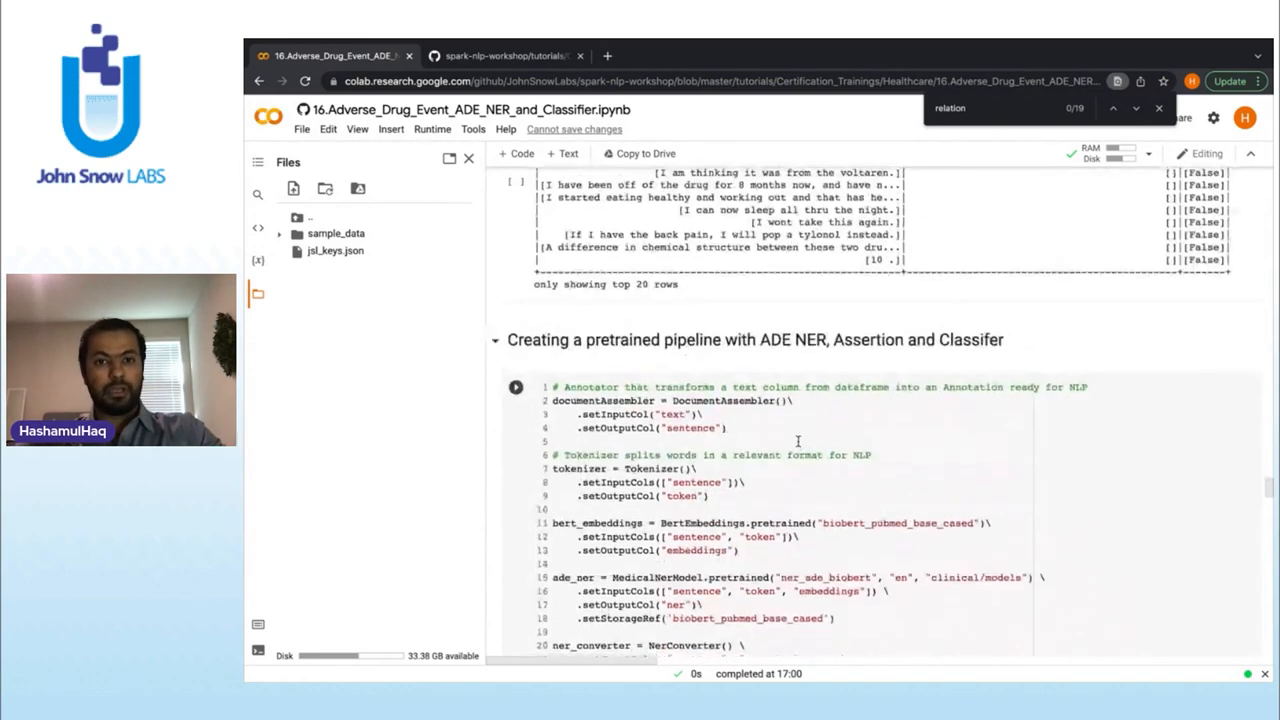
pyautogui.scroll(-3)
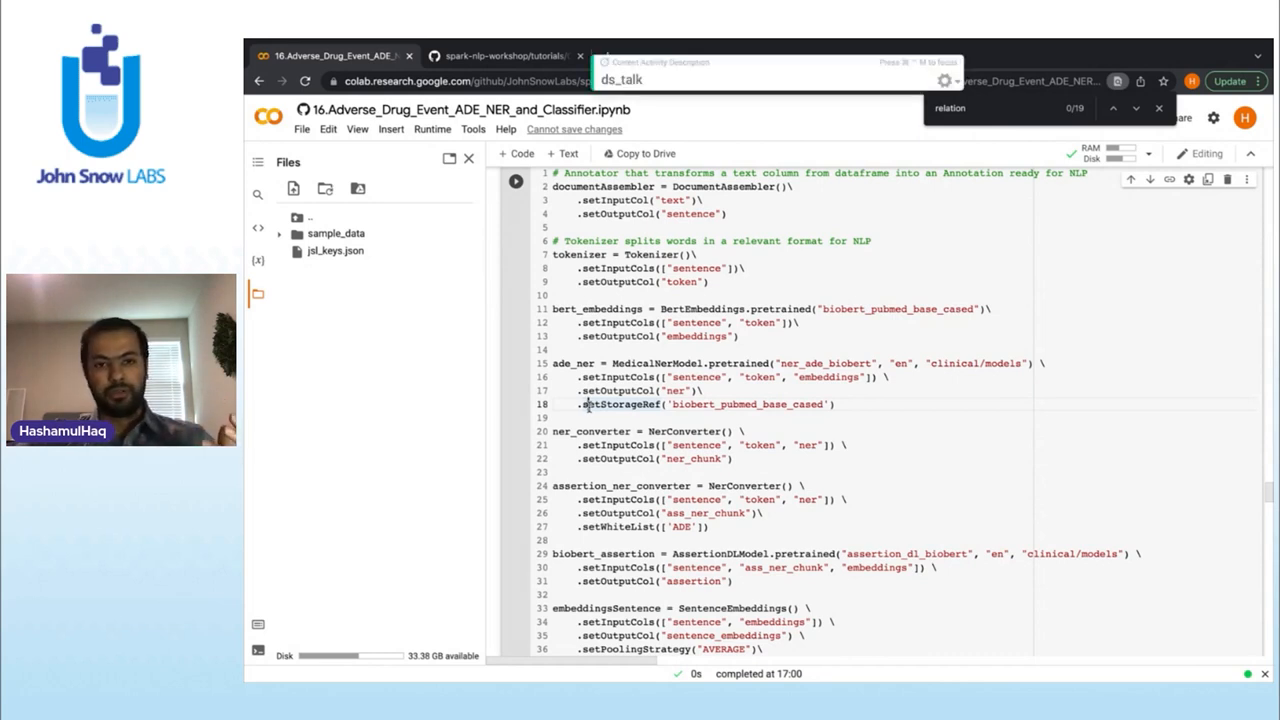
pyautogui.scroll(-3)
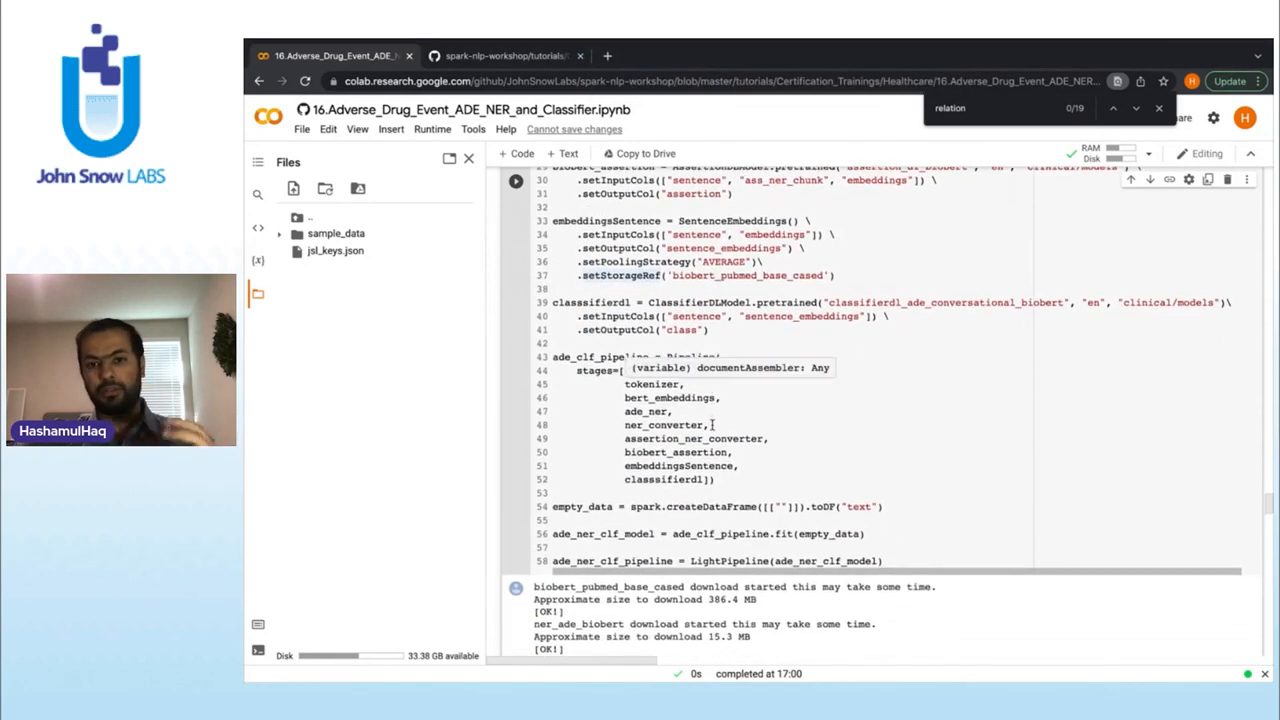
pyautogui.scroll(-3)
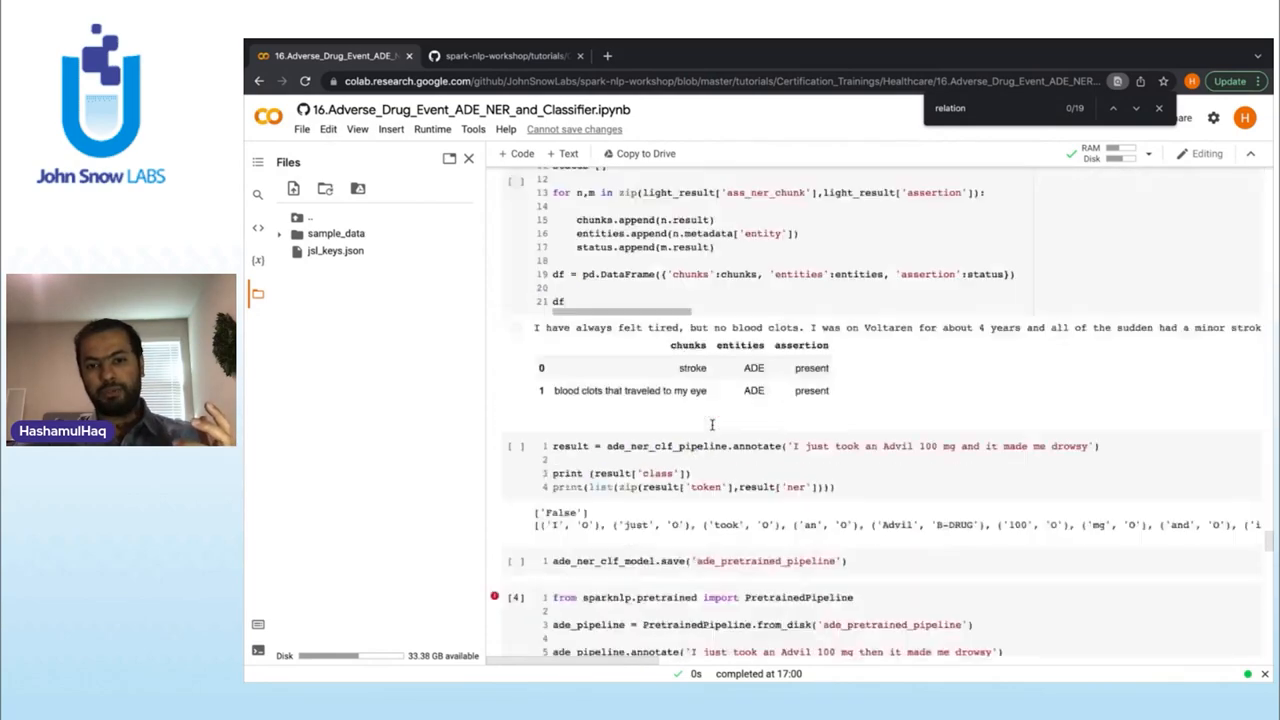
pyautogui.scroll(-3)
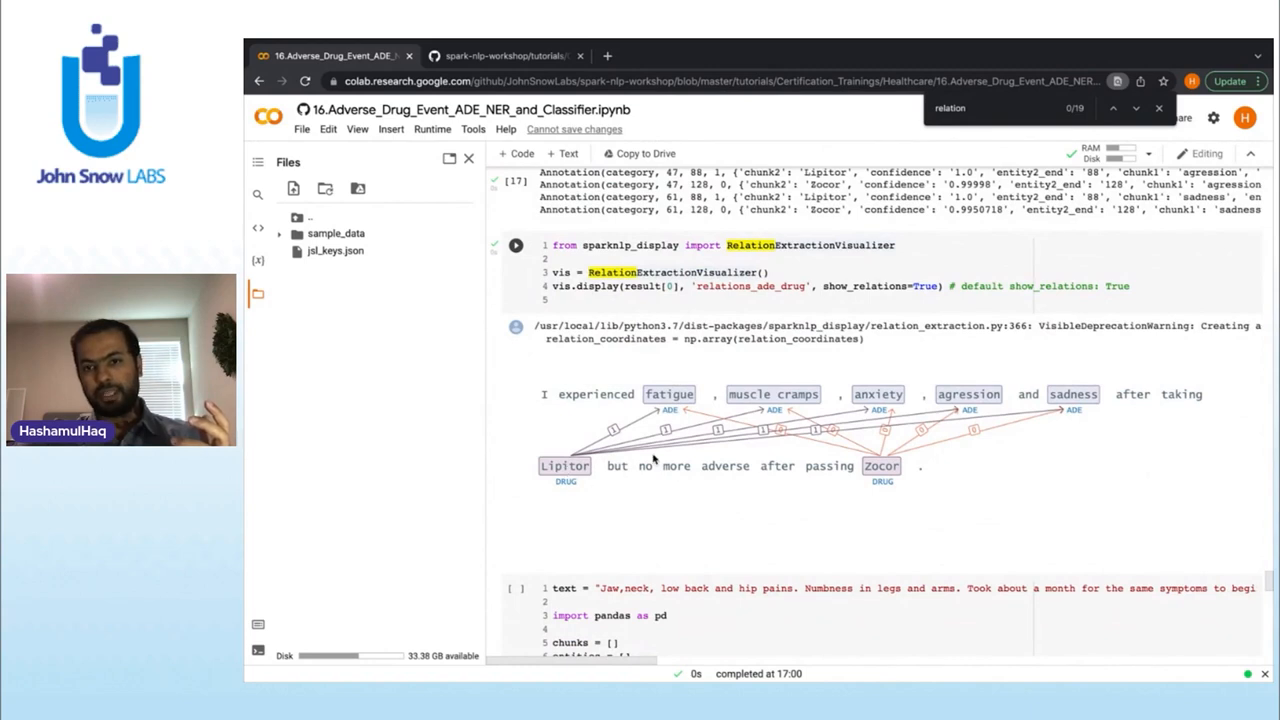
pyautogui.moveTo(828, 466)
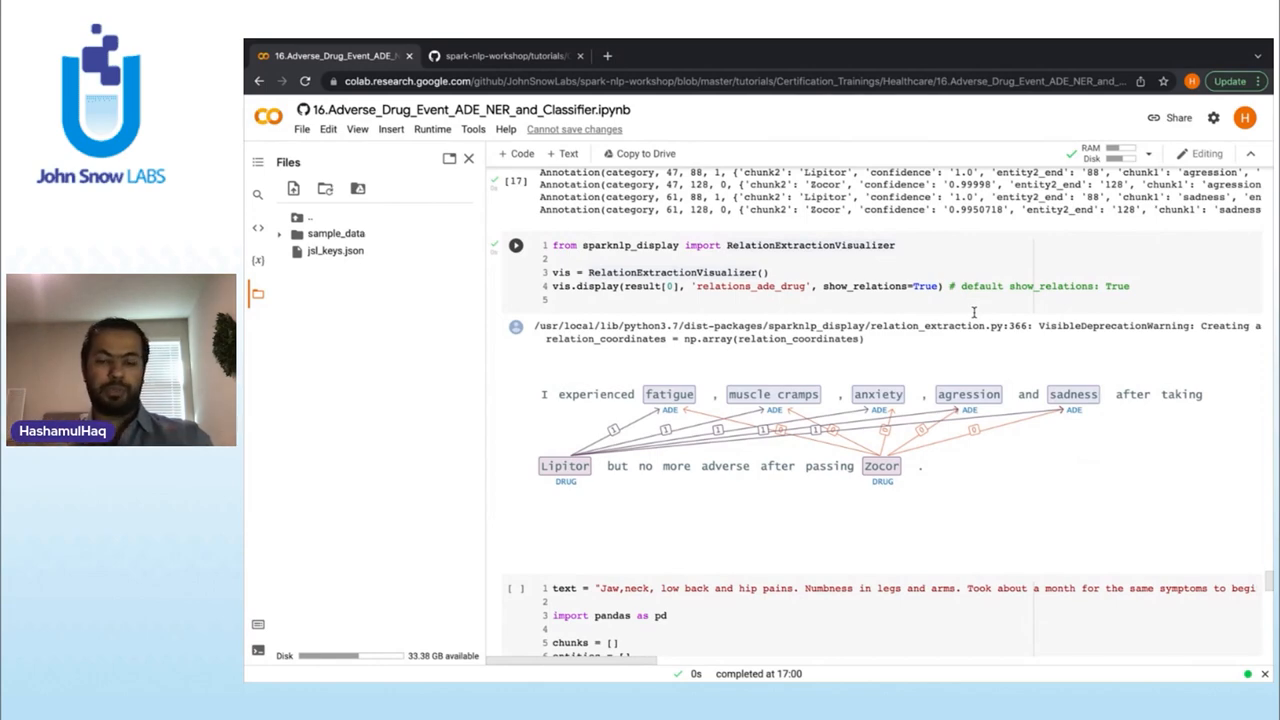
pyautogui.scroll(-3)
pyautogui.write('relationExtractionModel()')
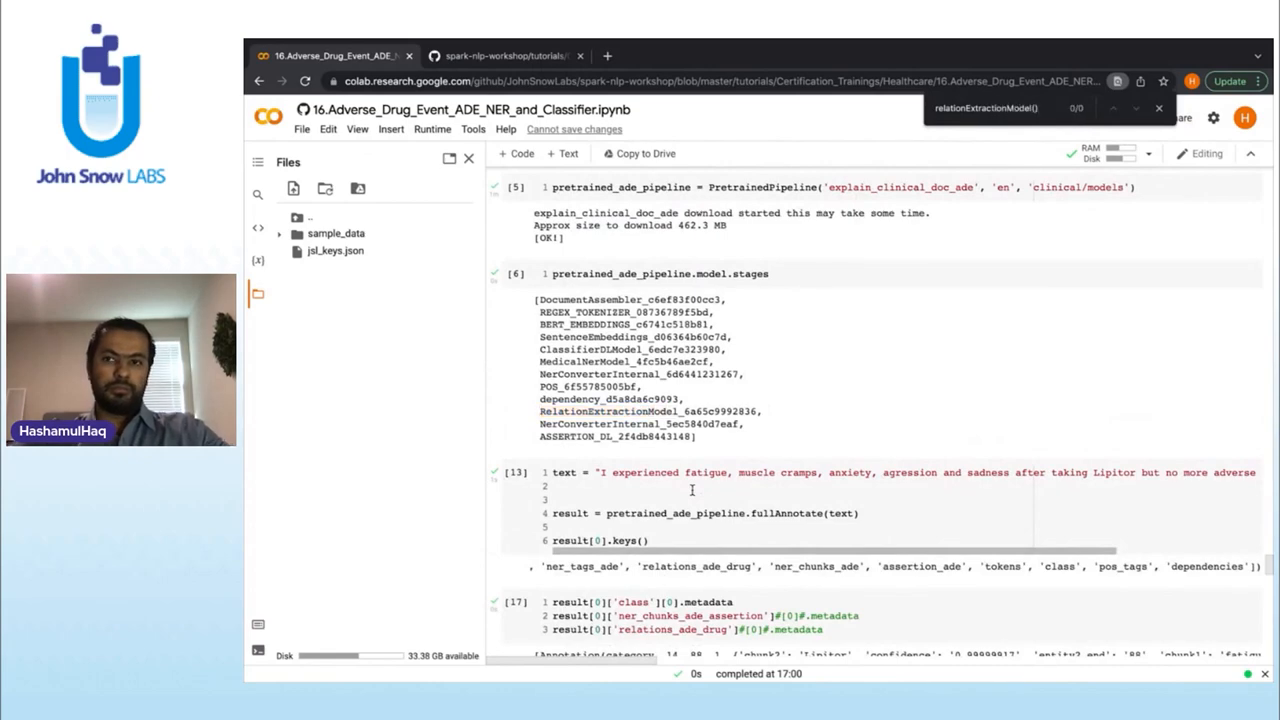
# - Find RelationExtractionModel among the pipeline stages and scroll to the custom pipeline's Advil annotate results
pyautogui.press('Enter')
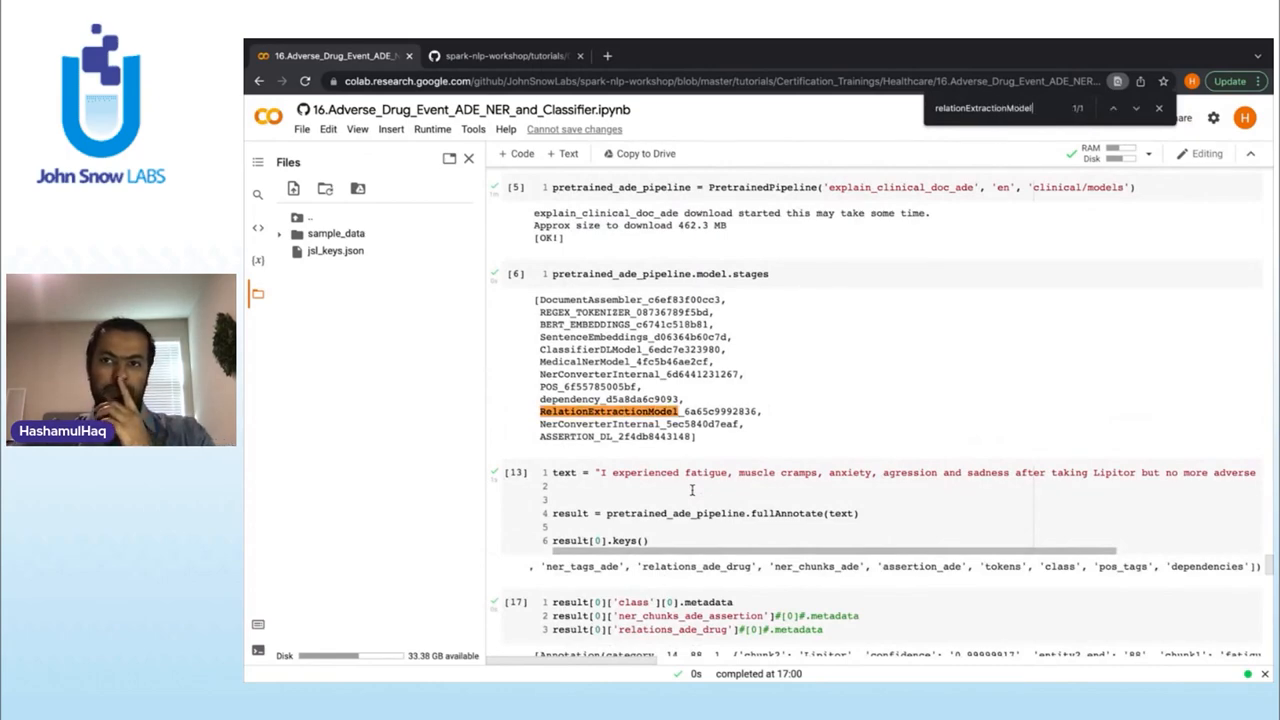
pyautogui.scroll(-3)
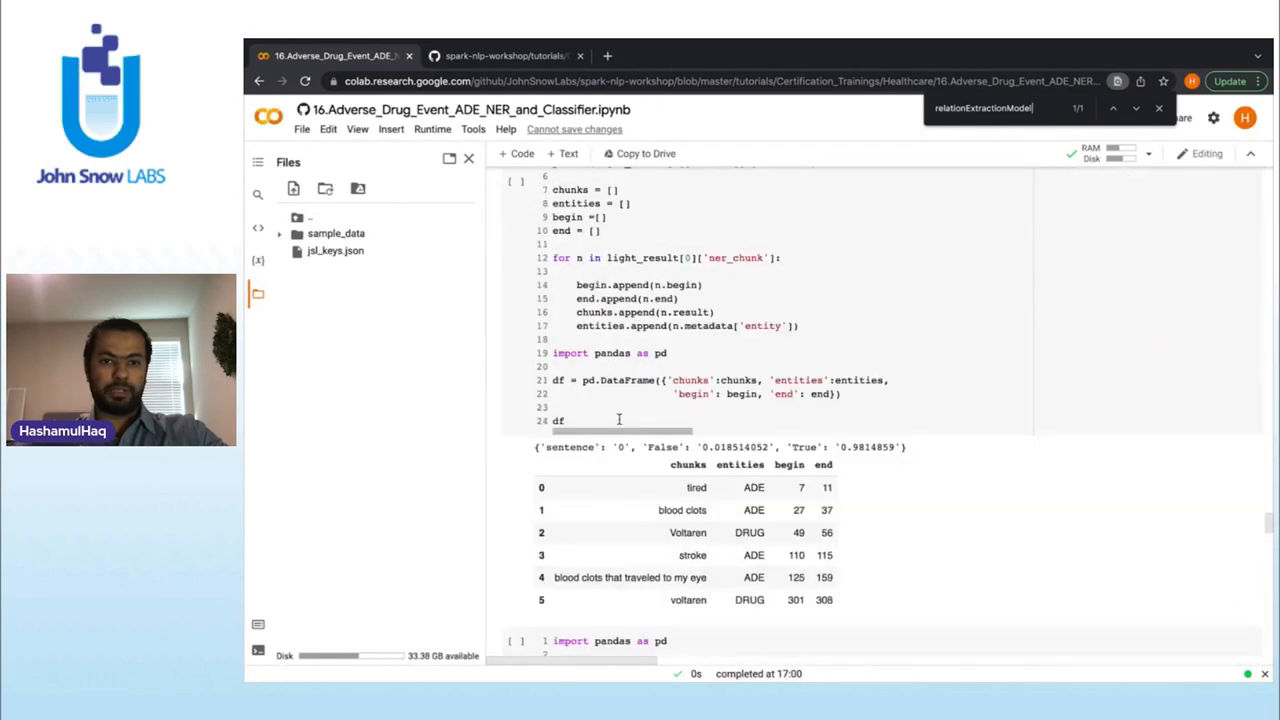
pyautogui.scroll(-3)
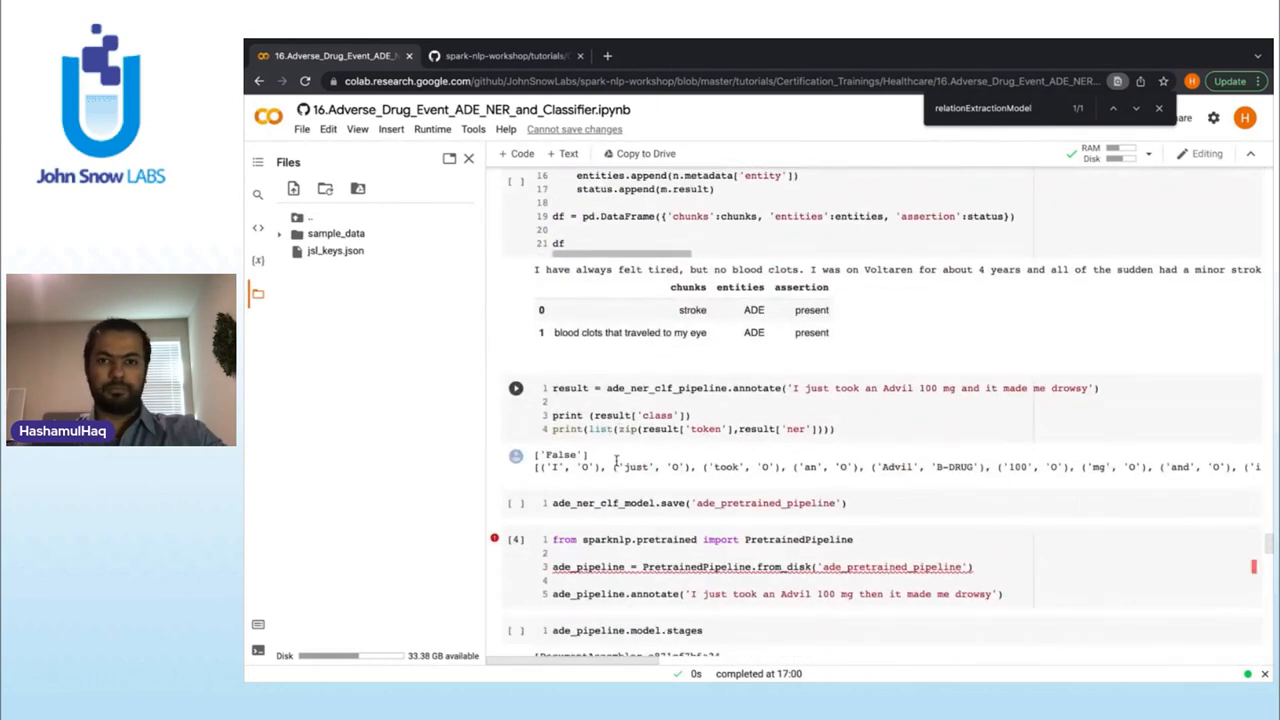